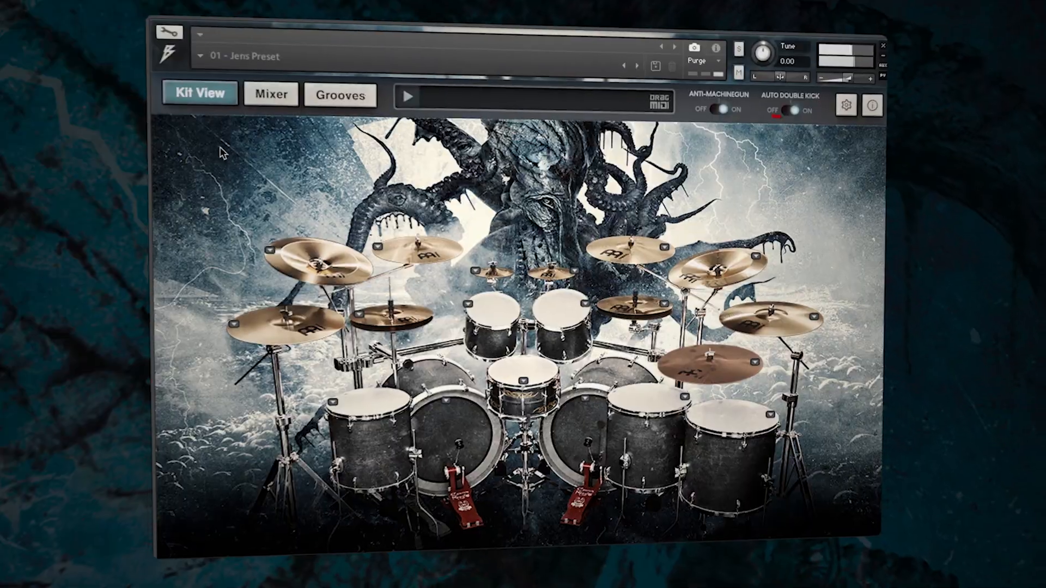
# Expand the Krimh Drums instrument header showing the 00 El Naturale preset above the kit.
pyautogui.click(272, 94)
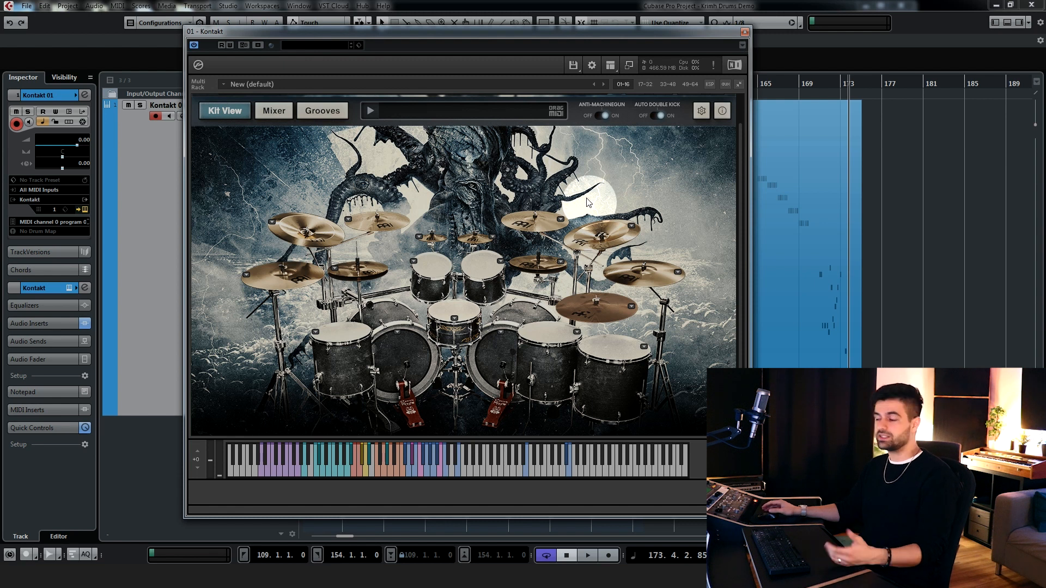
pyautogui.moveTo(586, 201)
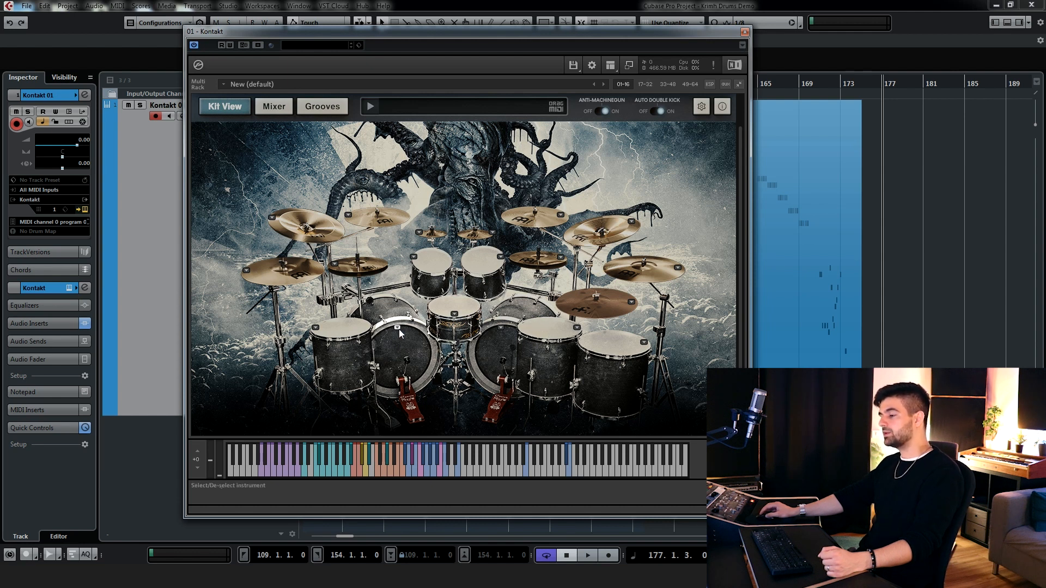
pyautogui.click(427, 324)
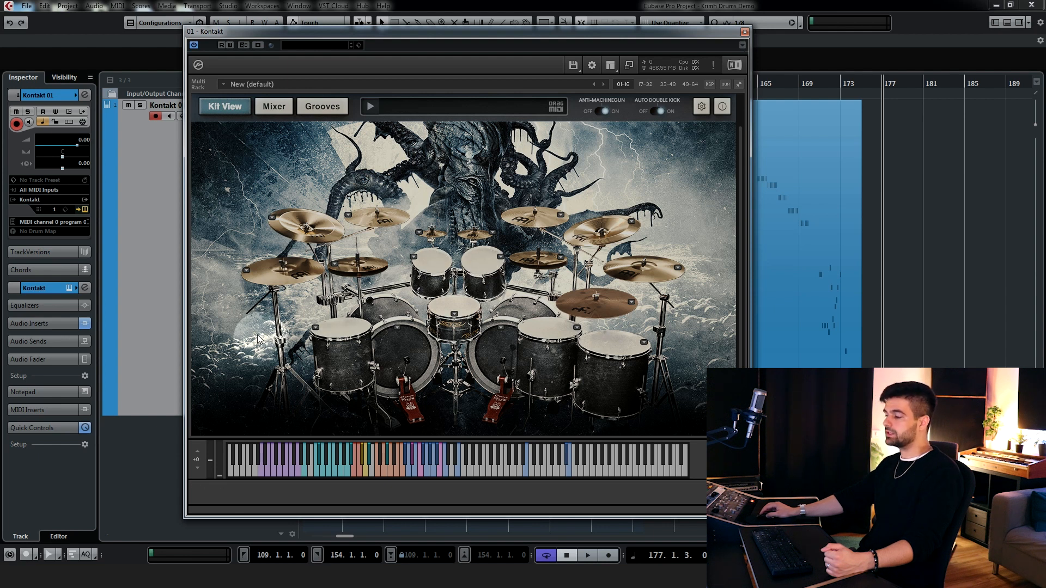
pyautogui.moveTo(699, 338)
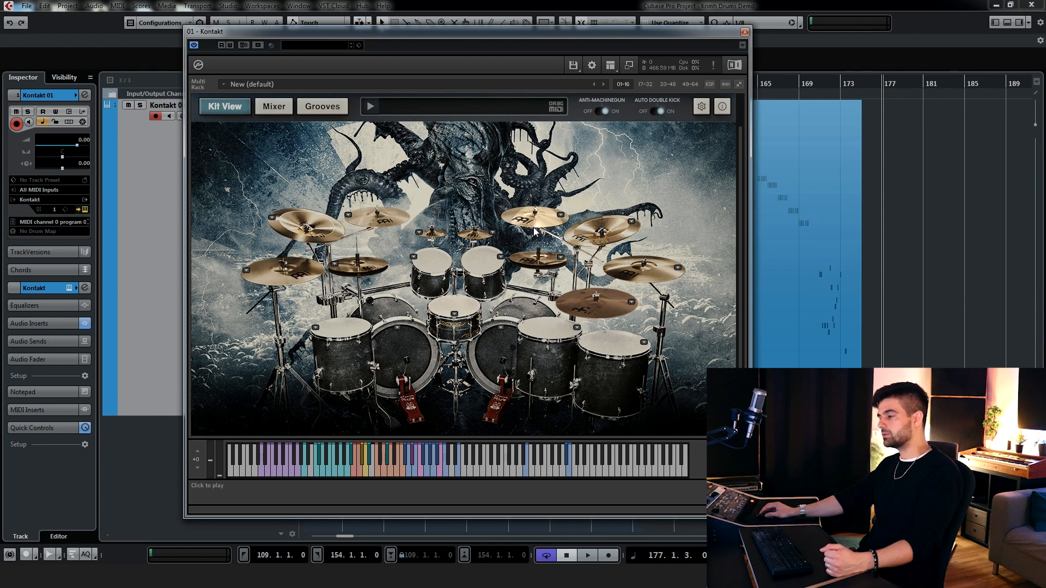
pyautogui.moveTo(564, 267)
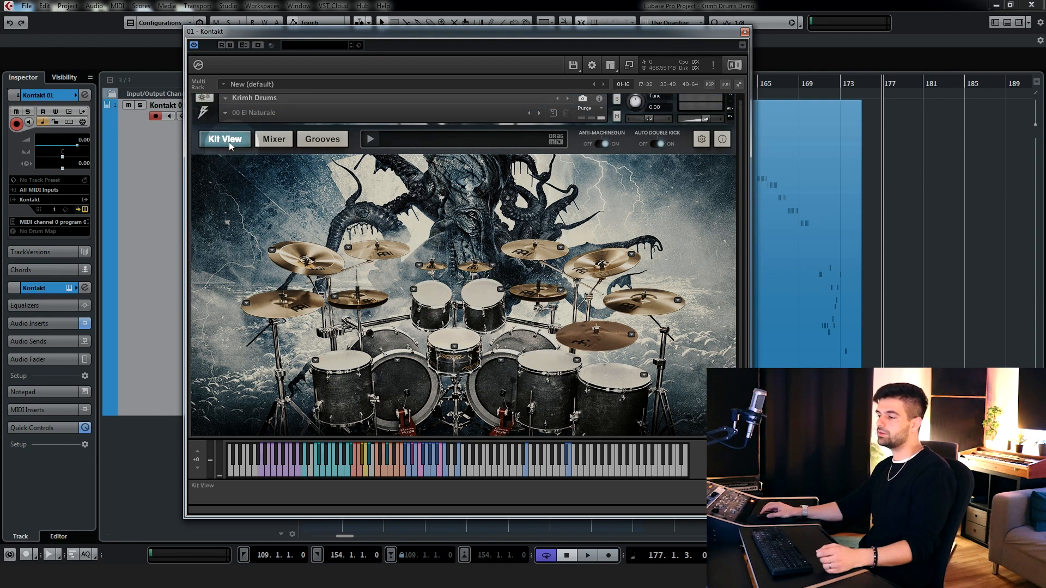
# Show the Mixer briefly, then the Grooves browser listing Extreme Metal and Metal Ballad MIDI packs.
pyautogui.click(273, 138)
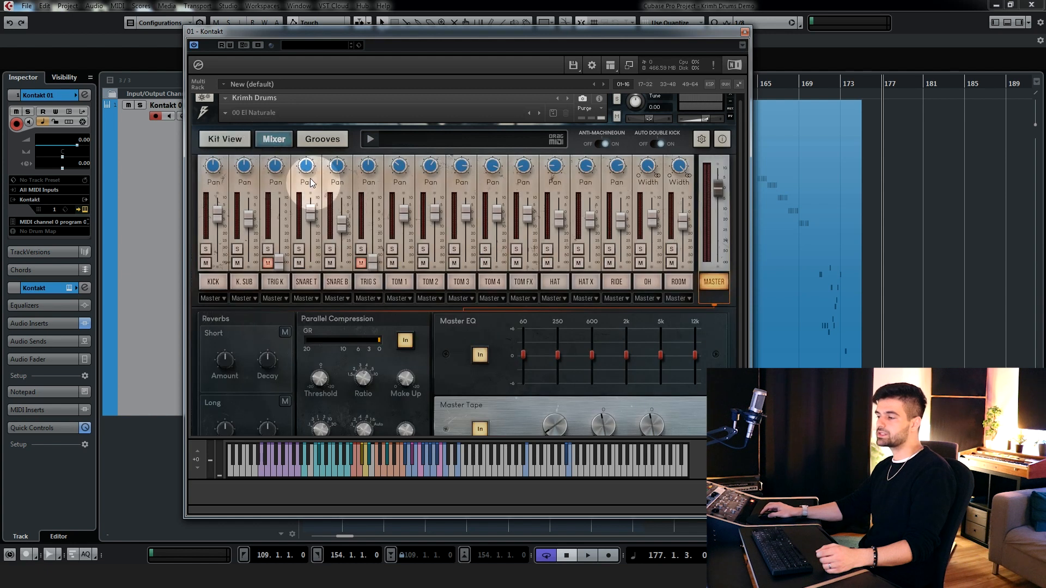
pyautogui.click(322, 138)
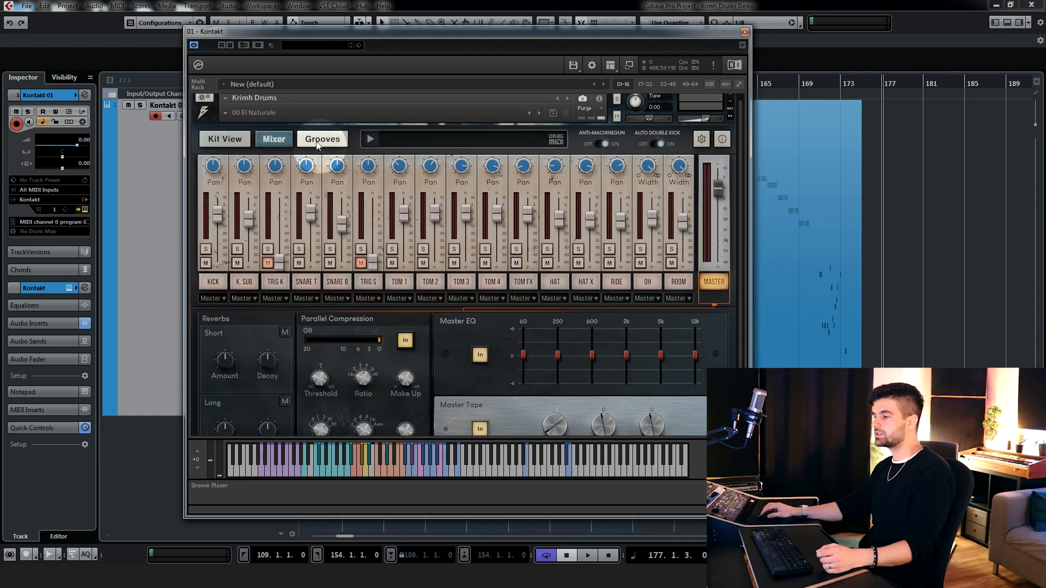
pyautogui.click(322, 139)
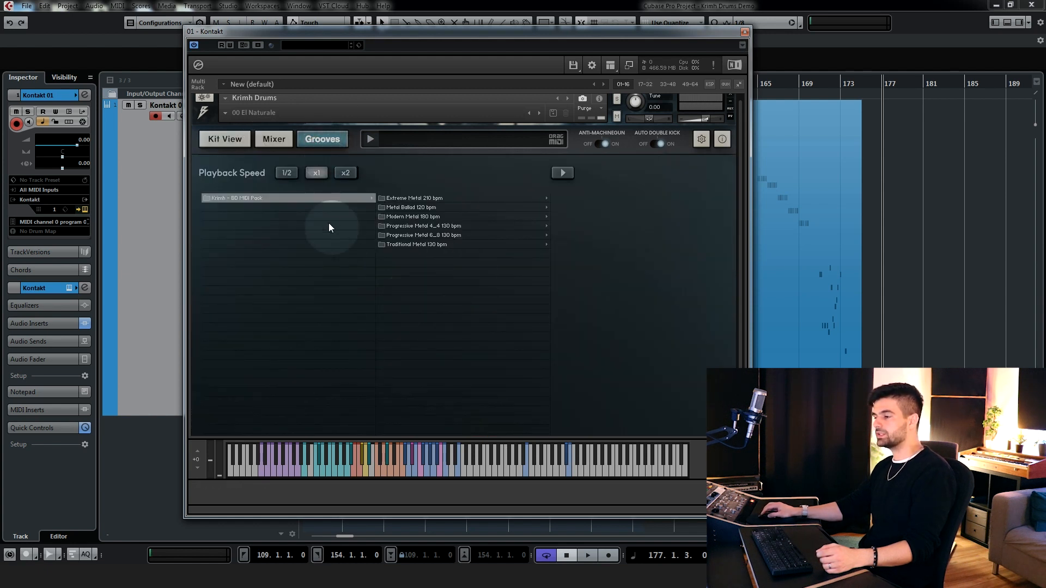
pyautogui.moveTo(439, 274)
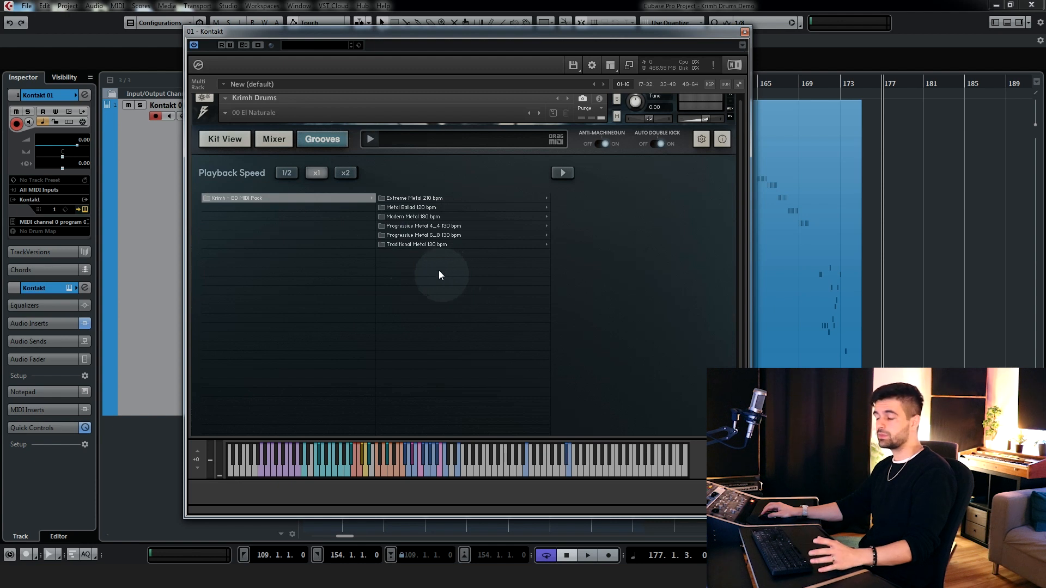
pyautogui.moveTo(389, 283)
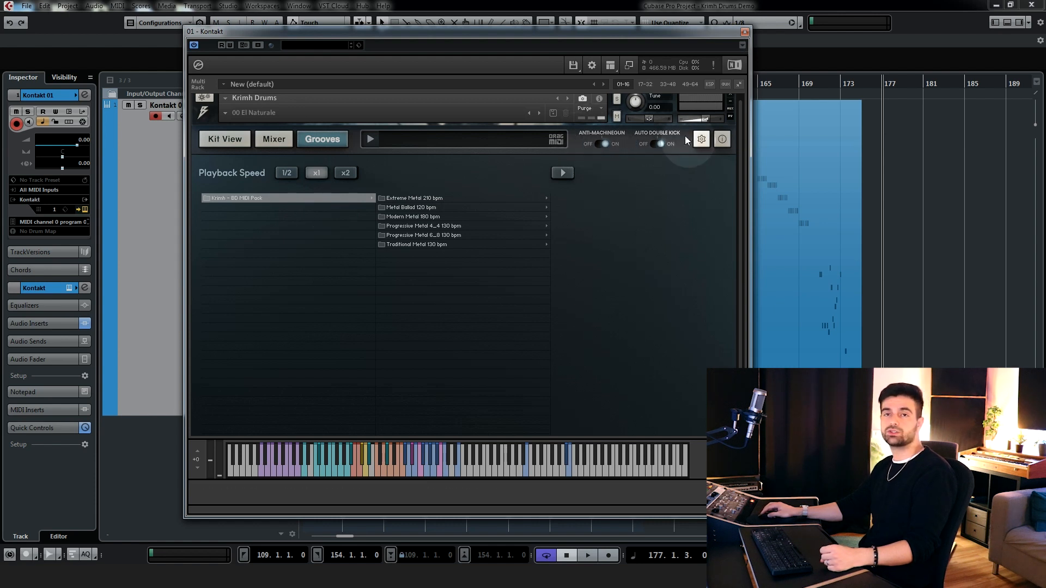
# Review the settings pages: mapping presets list, per-drum velocity curves, then the MIDI note mapping.
pyautogui.click(610, 144)
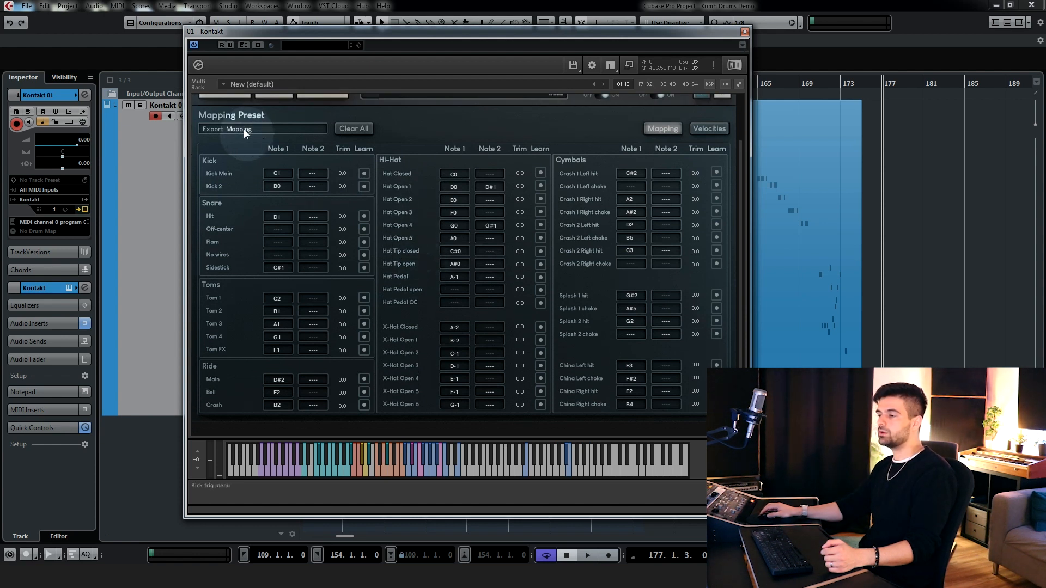
pyautogui.click(262, 129)
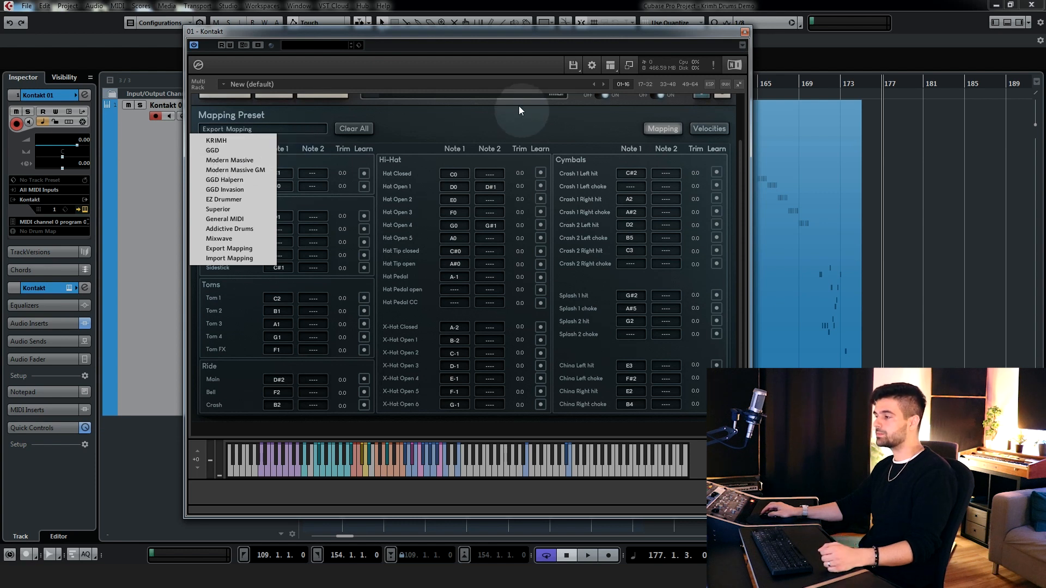
pyautogui.click(708, 129)
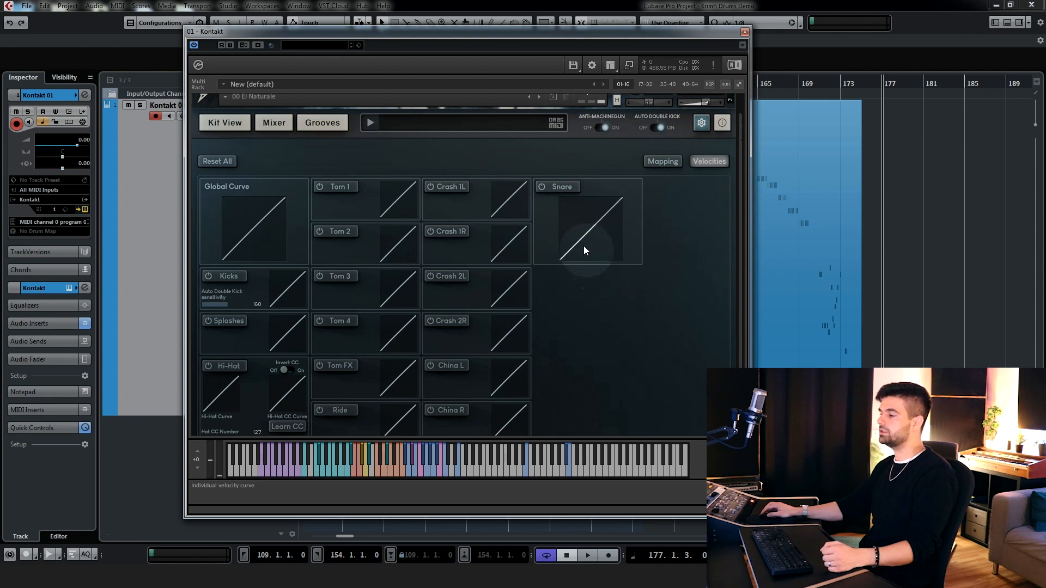
pyautogui.click(661, 162)
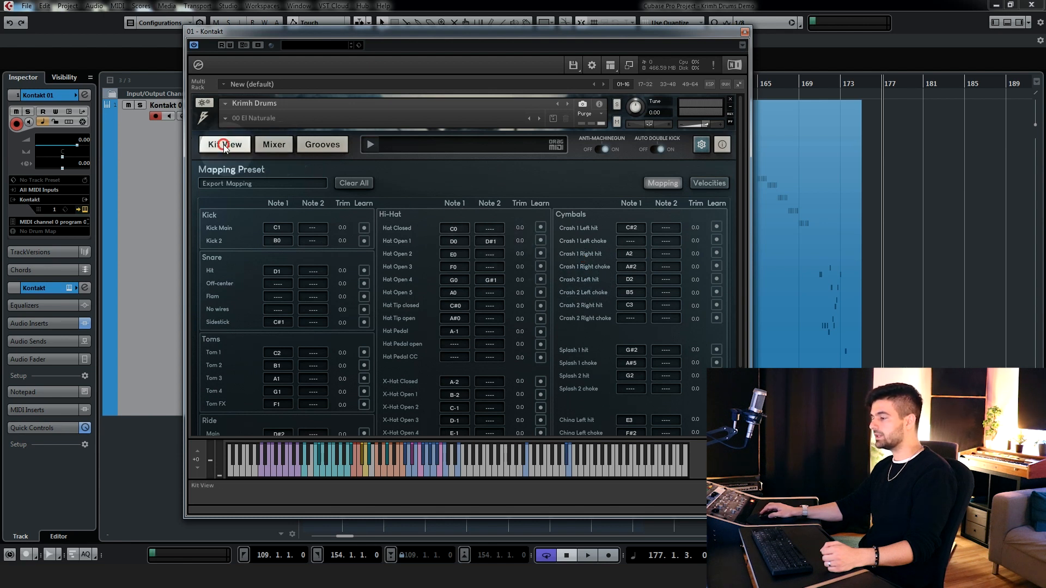
# Return to Kit View, play a cymbal, then show the mixer and the TOM FX channel.
pyautogui.click(225, 144)
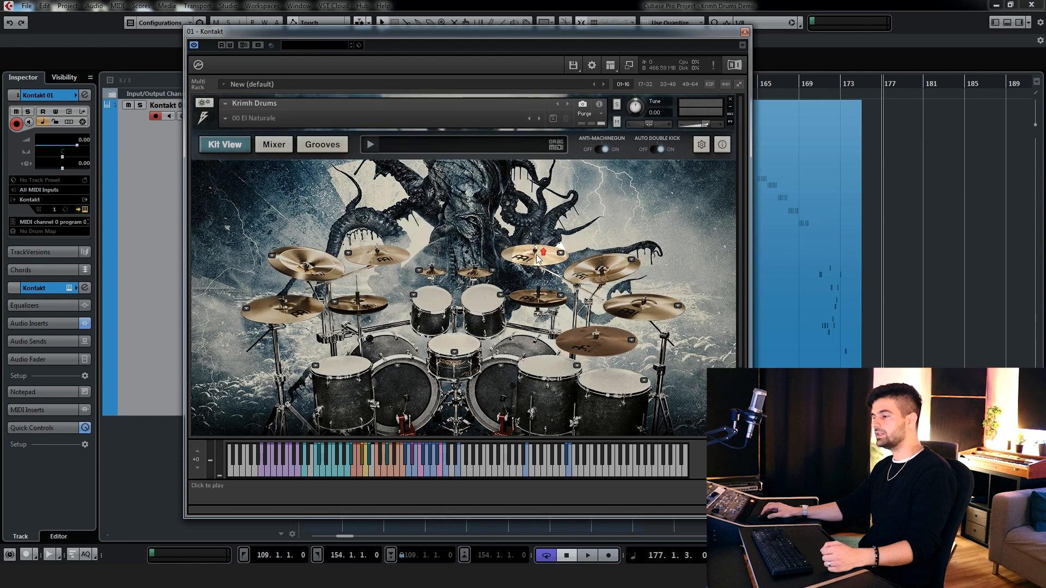
pyautogui.click(273, 144)
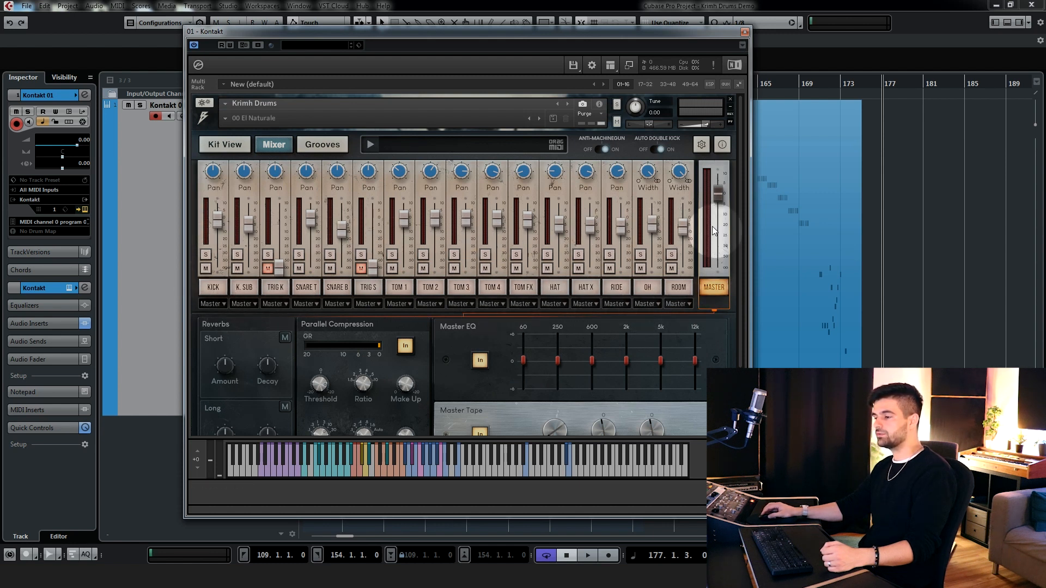
pyautogui.click(274, 287)
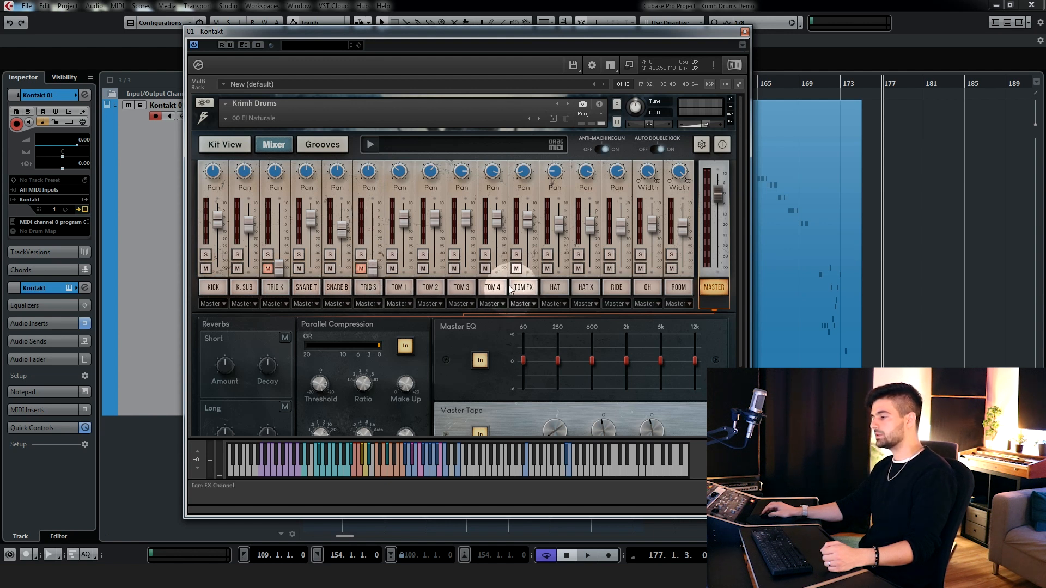
pyautogui.click(553, 286)
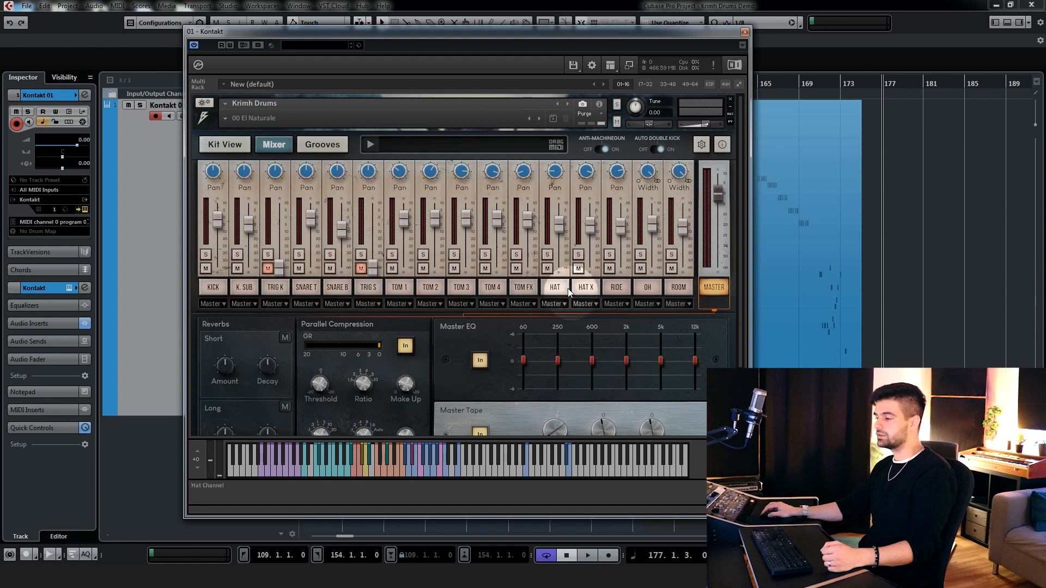
# Step through the HAT, RIDE, KICK and KICK Trig channel settings in the mixer.
pyautogui.click(614, 287)
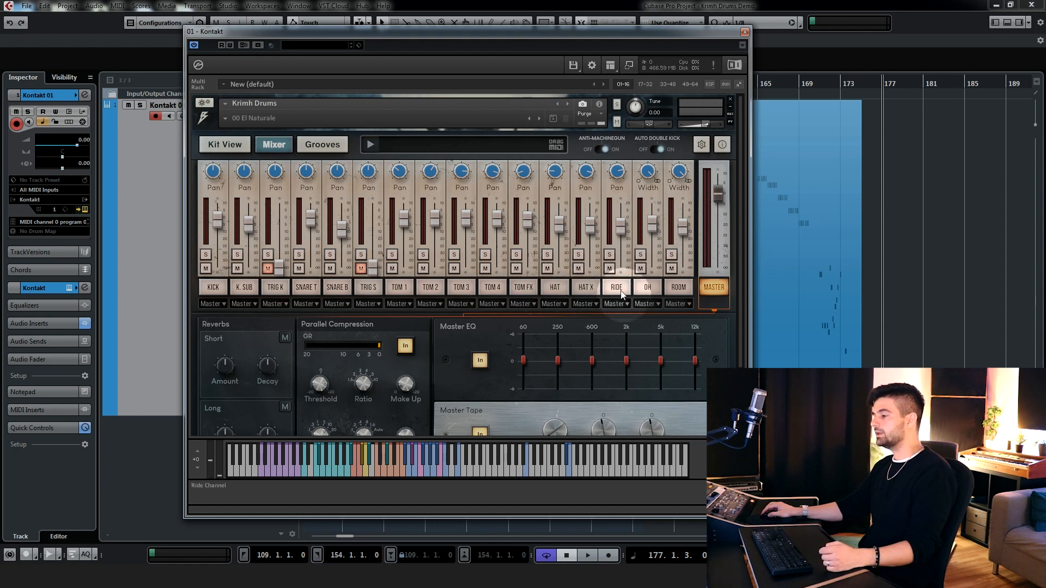
pyautogui.click(646, 286)
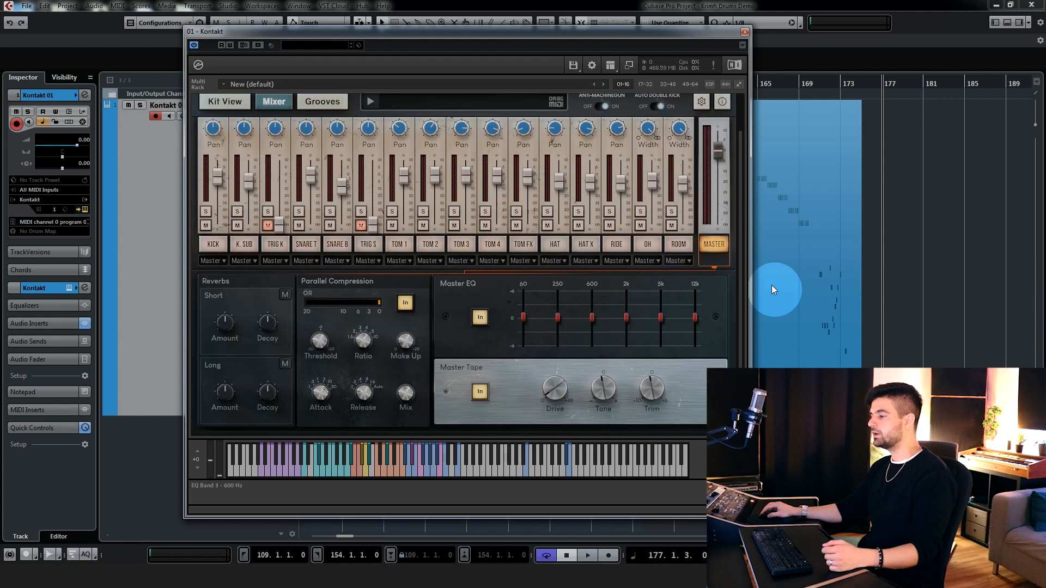
pyautogui.moveTo(703, 280)
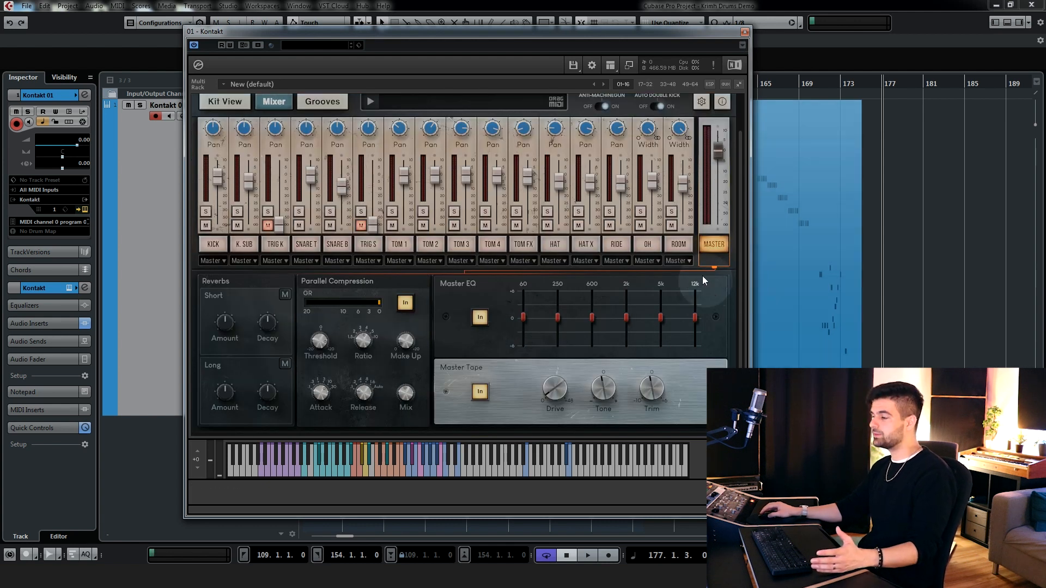
pyautogui.click(213, 243)
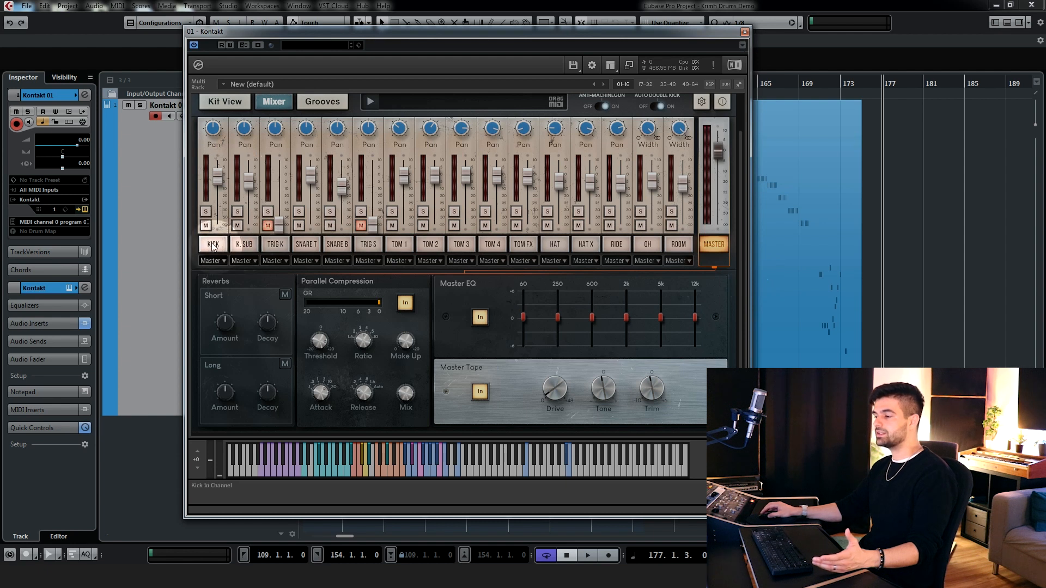
pyautogui.click(274, 243)
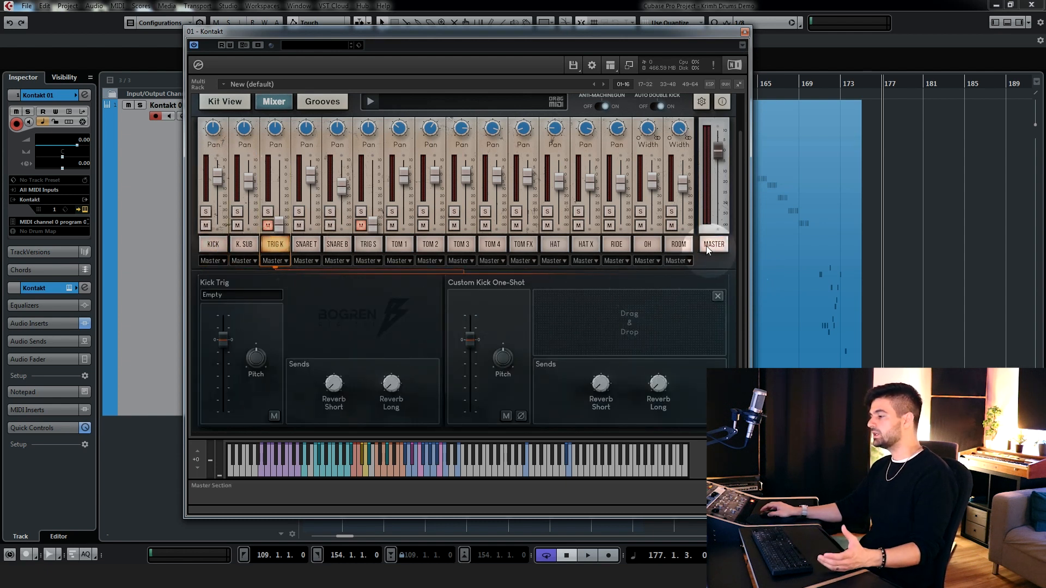
# Show the master section with reverbs, parallel compression, master EQ and tape.
pyautogui.click(713, 243)
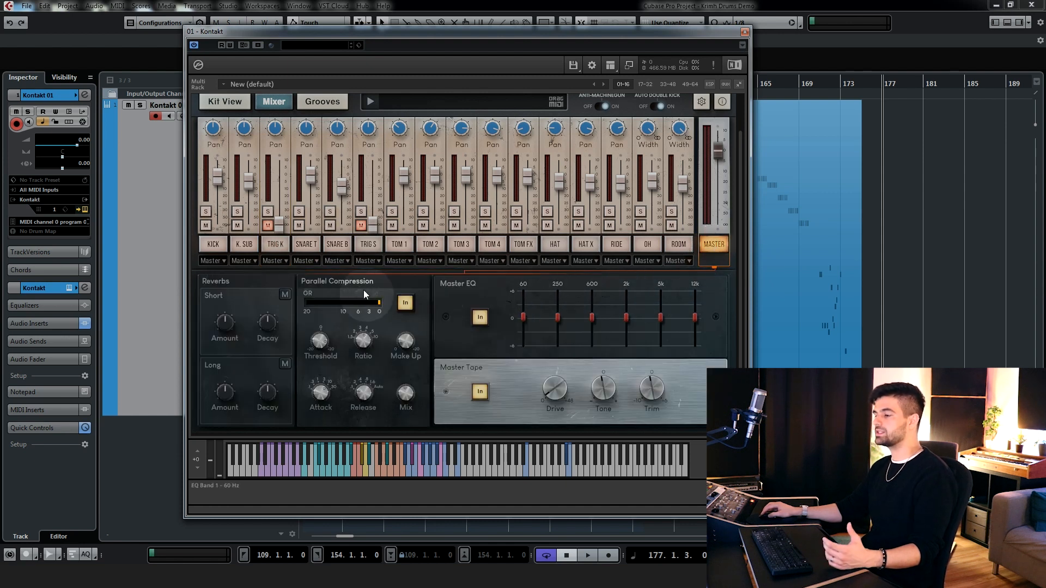
pyautogui.moveTo(450, 290)
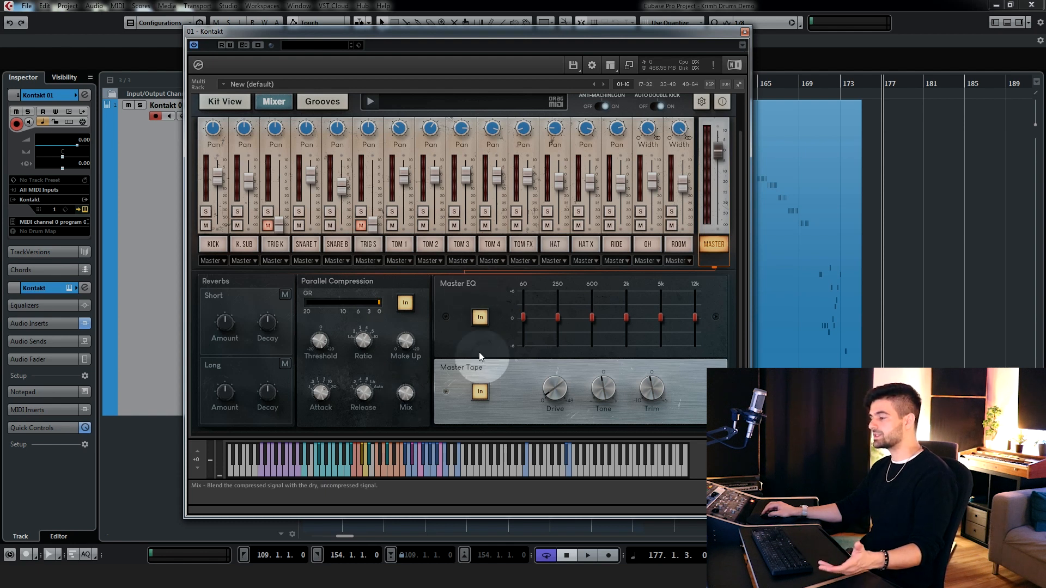
pyautogui.moveTo(634, 317)
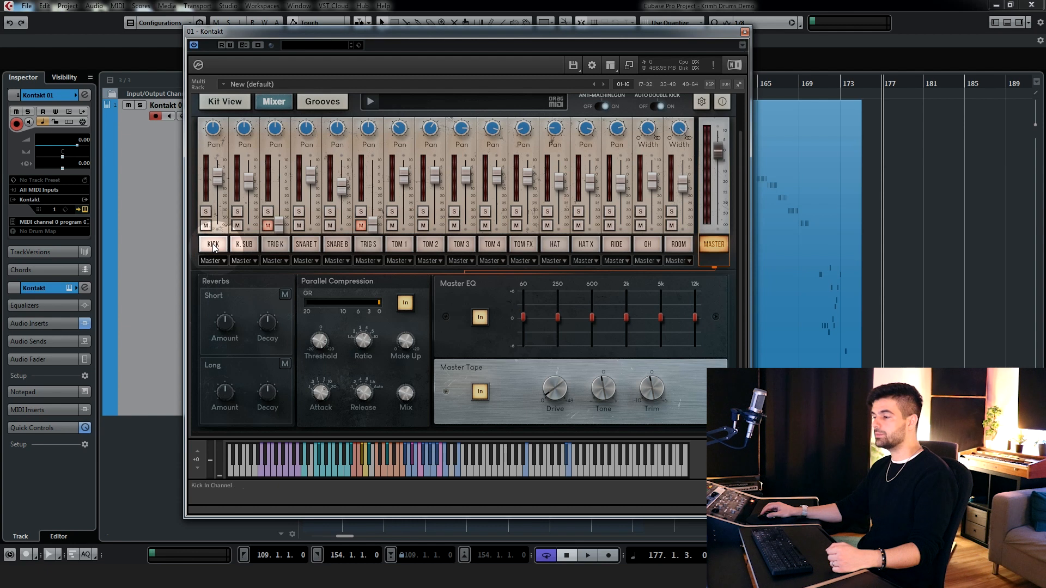
# Show the KICK channel's settings and load a Compressor in its insert slot.
pyautogui.click(212, 243)
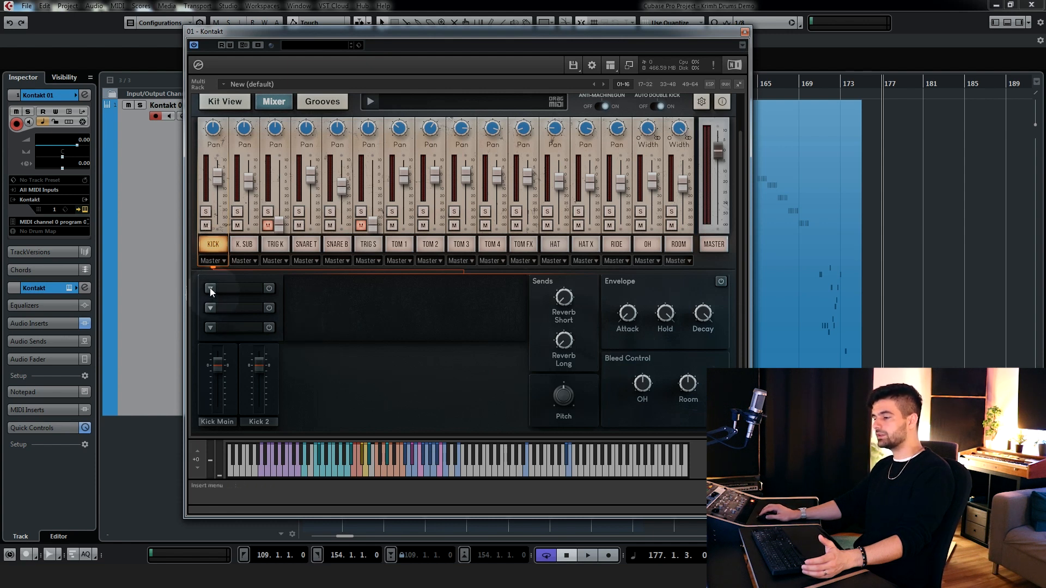
pyautogui.click(210, 288)
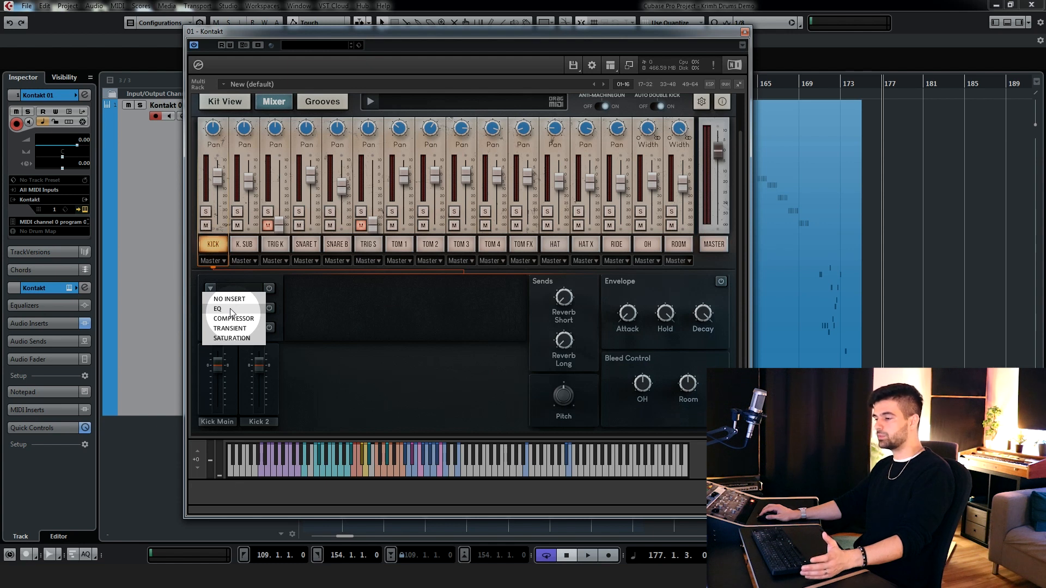
pyautogui.click(217, 309)
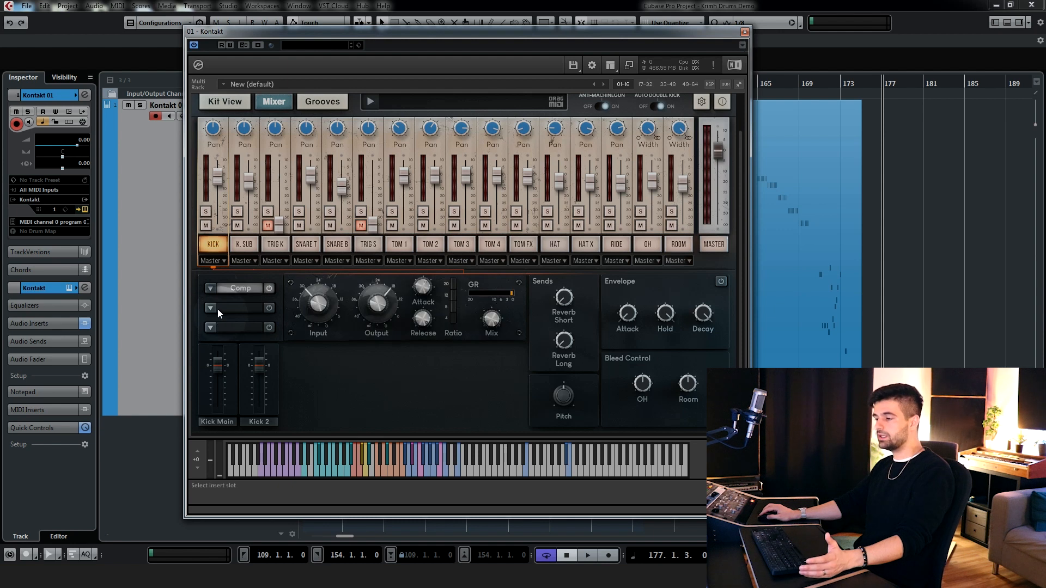
# Swap the kick insert to a Transient shaper, then set it back to No Insert.
pyautogui.click(210, 288)
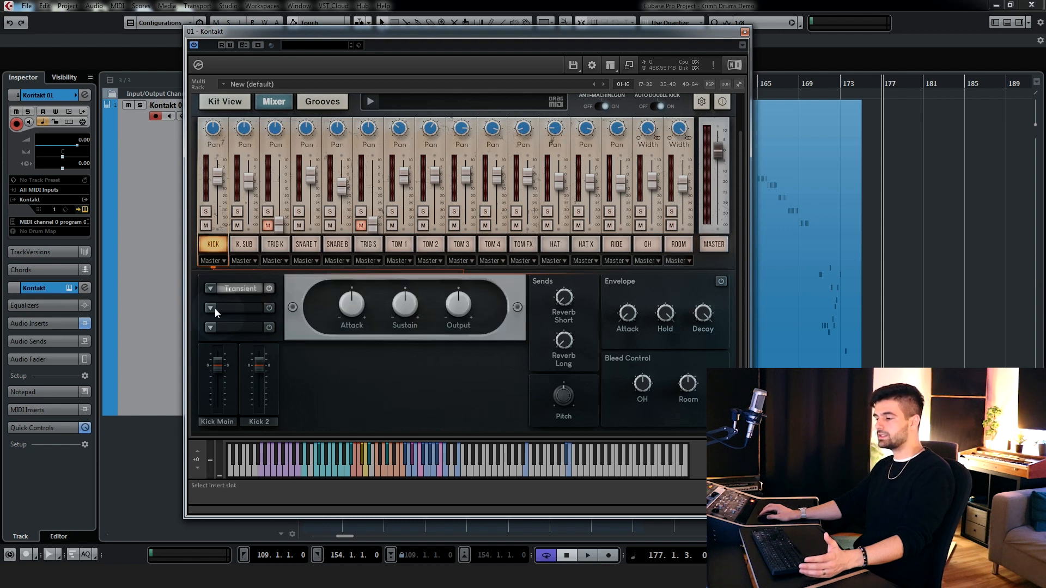
pyautogui.click(239, 308)
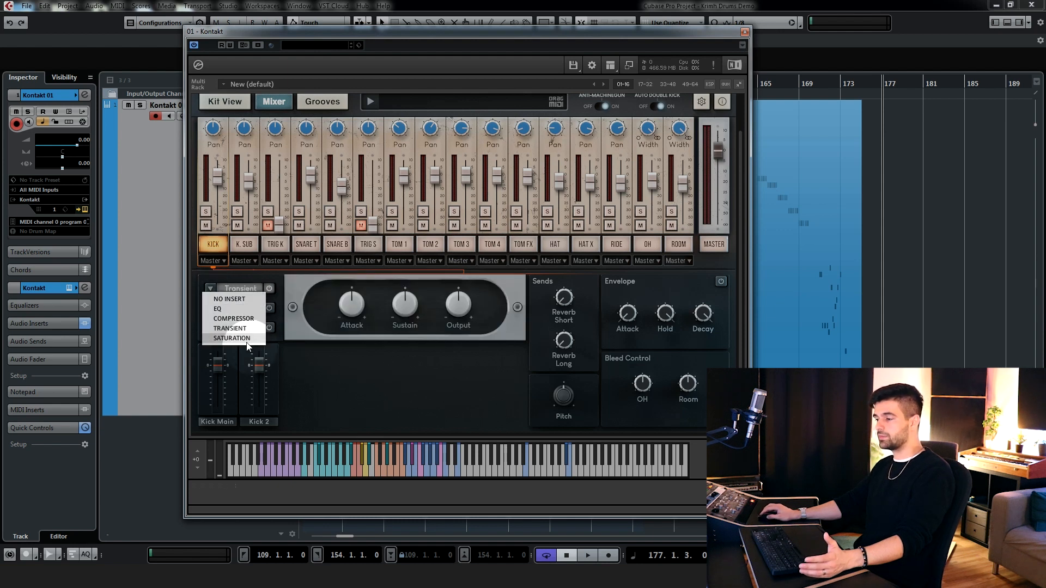
pyautogui.click(231, 337)
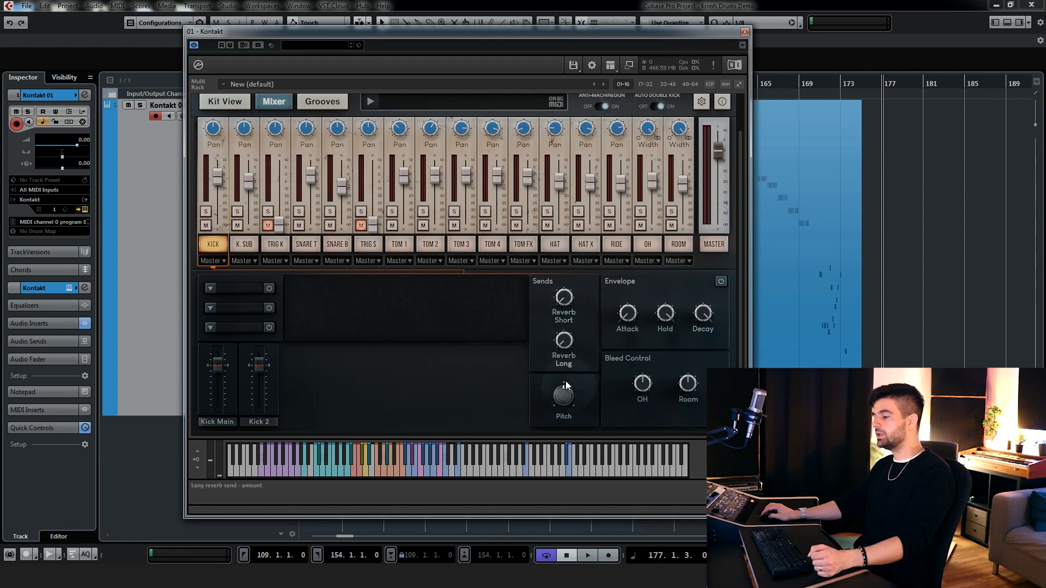
pyautogui.moveTo(563, 396)
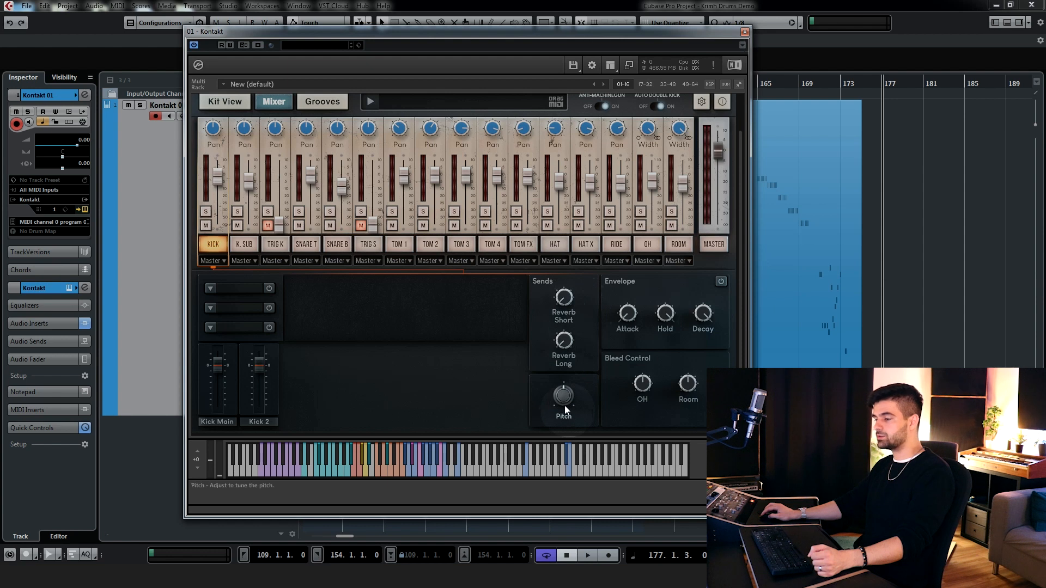
pyautogui.moveTo(378, 378)
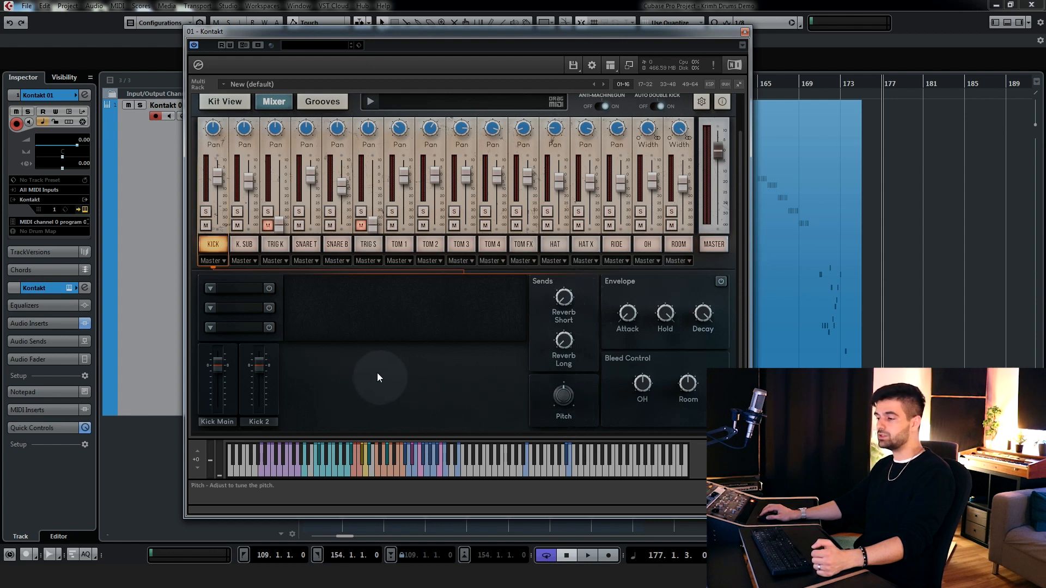
pyautogui.moveTo(477, 376)
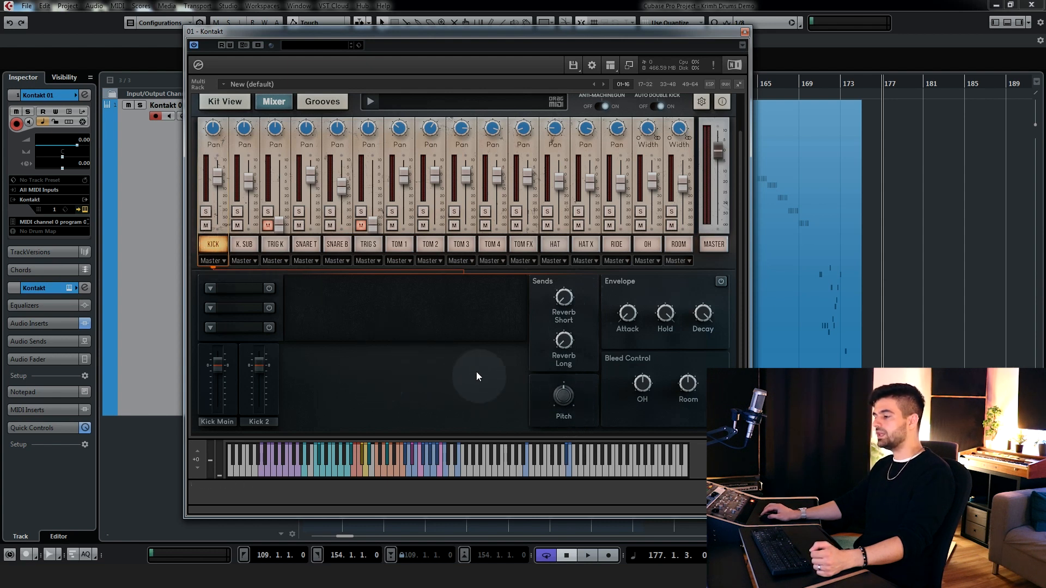
pyautogui.moveTo(476, 369)
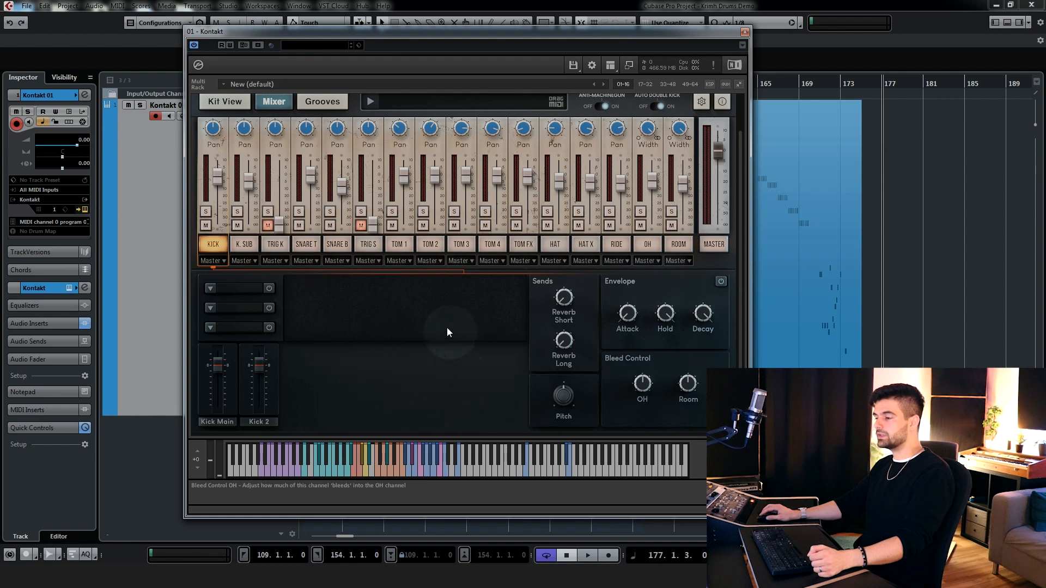
pyautogui.moveTo(457, 321)
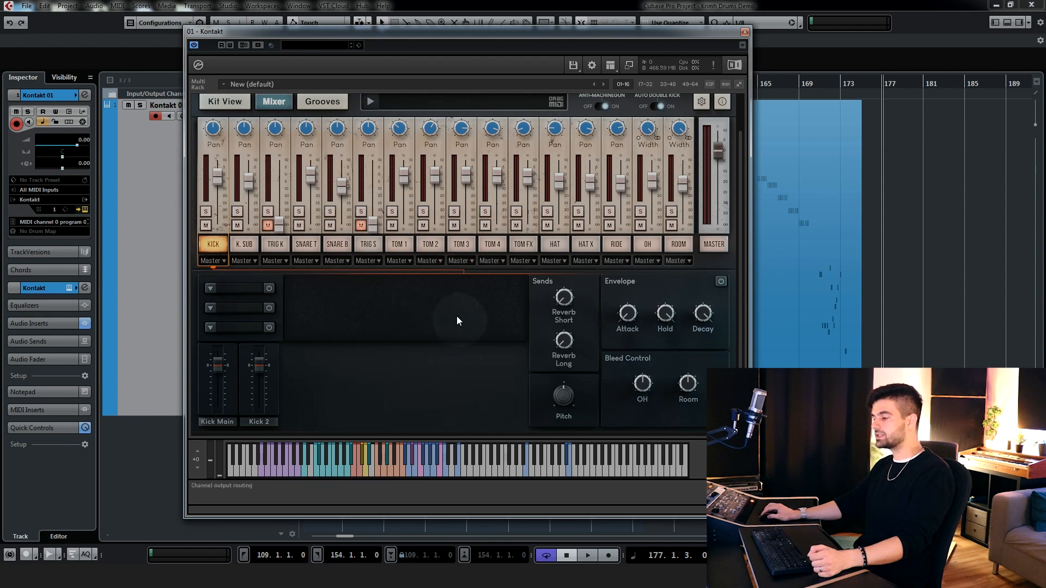
pyautogui.moveTo(642, 387)
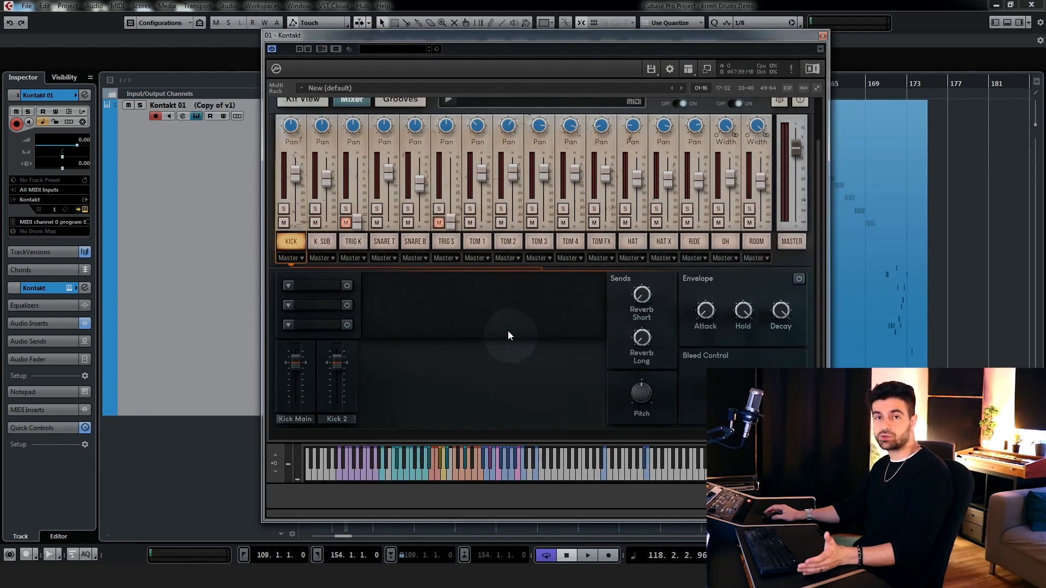
pyautogui.moveTo(365, 283)
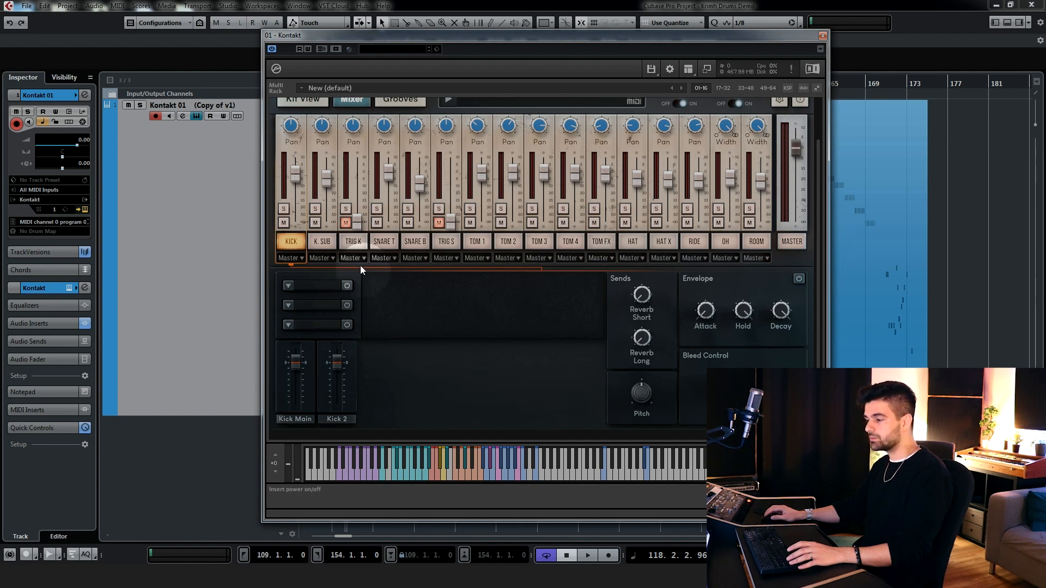
# Review the SNARE T, TOM 1 and HAT channel panels in the mixer.
pyautogui.click(384, 242)
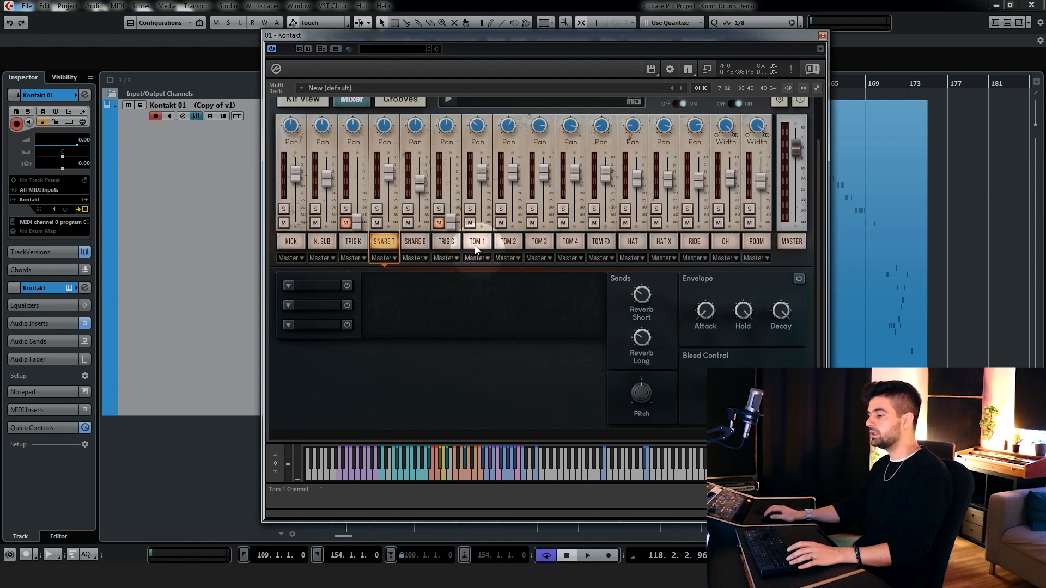
pyautogui.click(476, 240)
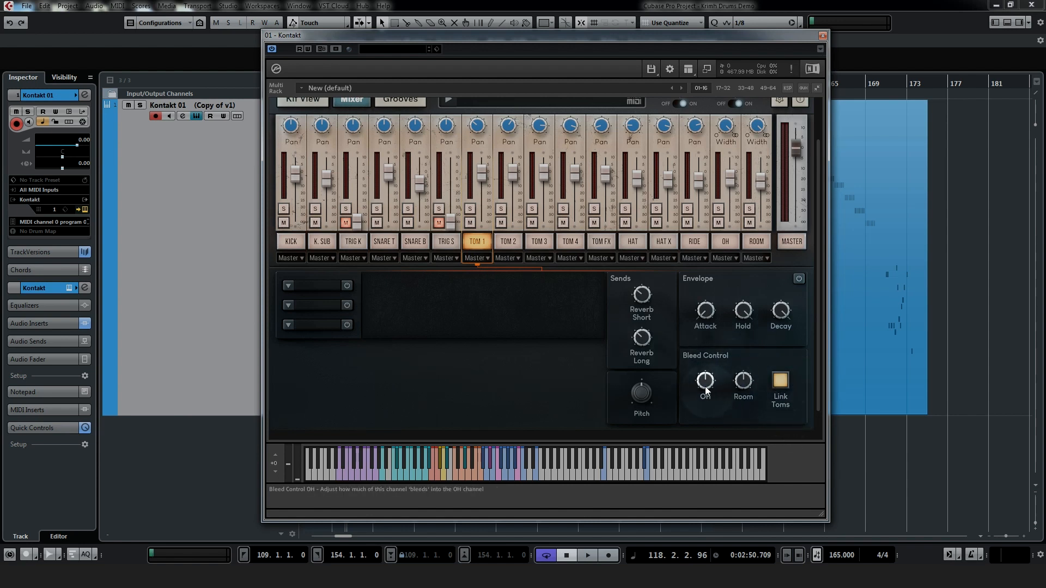
pyautogui.moveTo(743, 383)
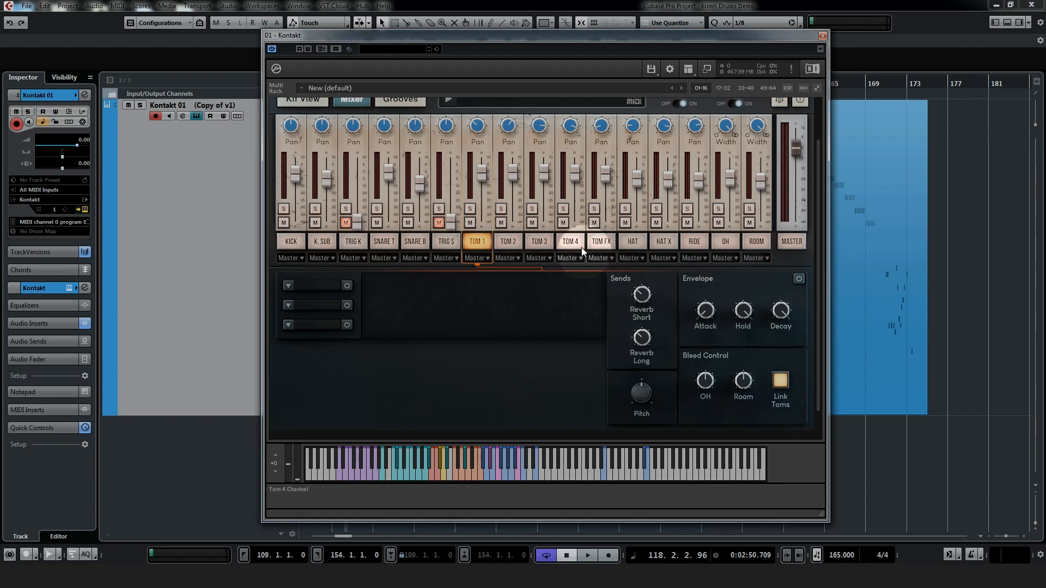
pyautogui.click(631, 241)
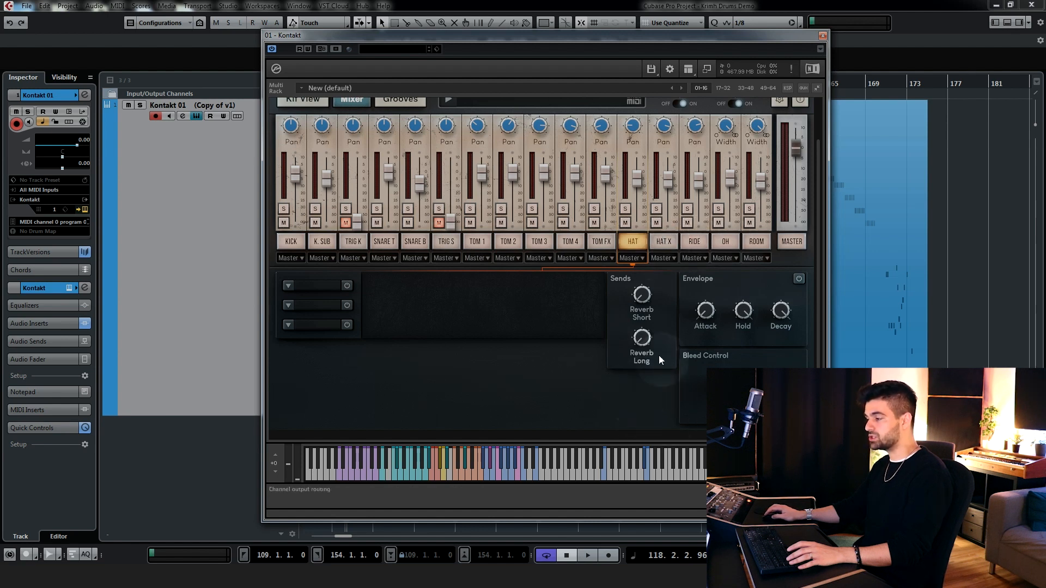
# Show the OH channel's cymbal sub-mics, the ROOM channel, then back to the OH envelope settings.
pyautogui.click(725, 241)
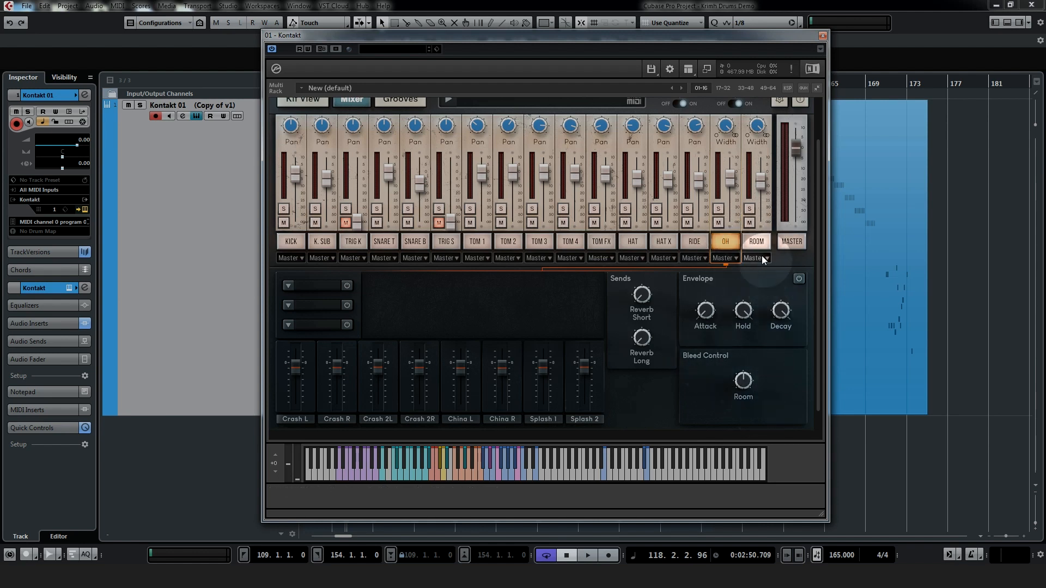
pyautogui.click(756, 242)
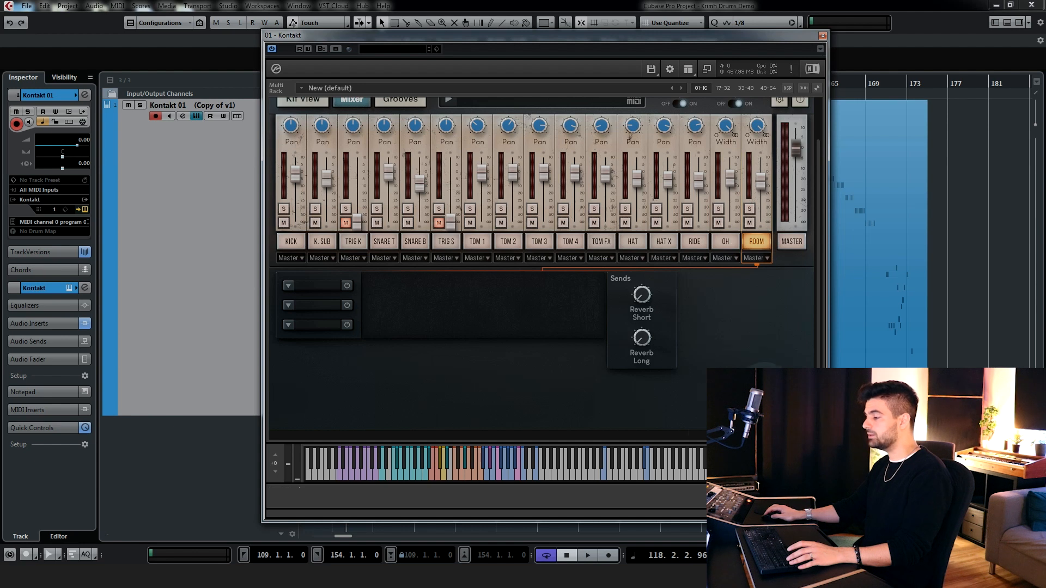
pyautogui.click(724, 241)
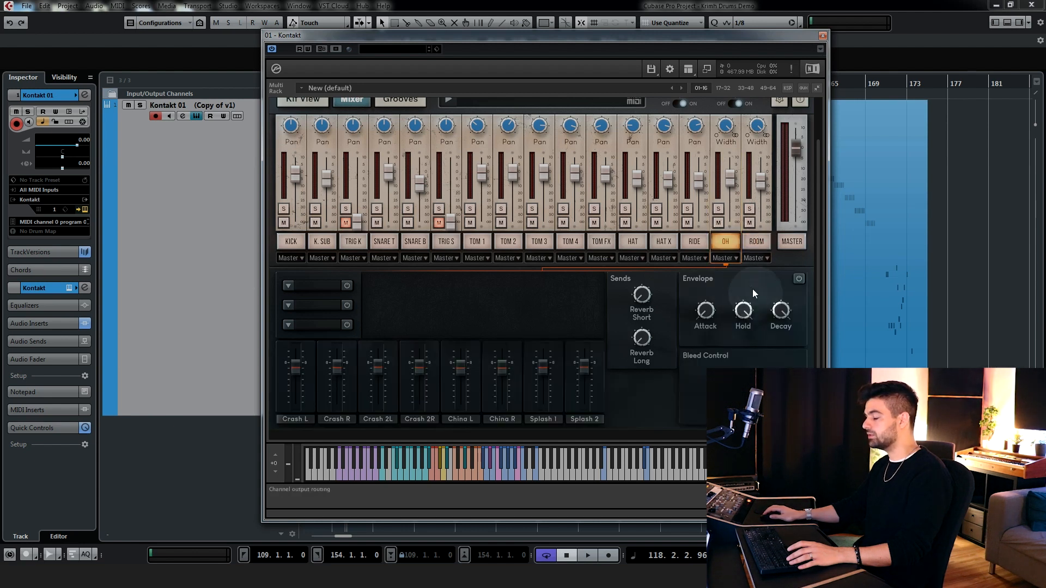
# Show the TRIG K channel and keep Roundhouse as the kick trigger sample.
pyautogui.click(352, 241)
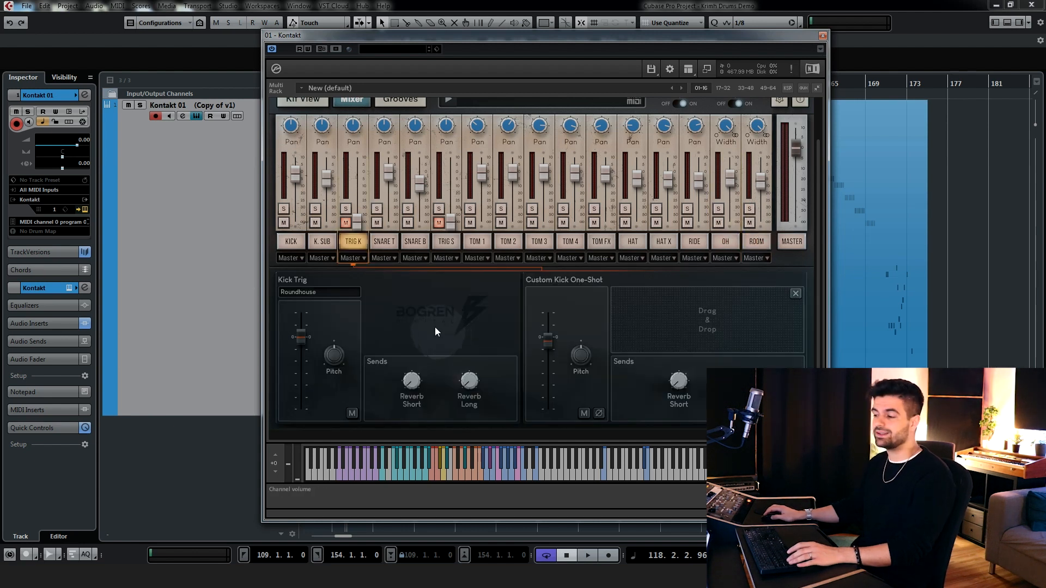
pyautogui.click(345, 222)
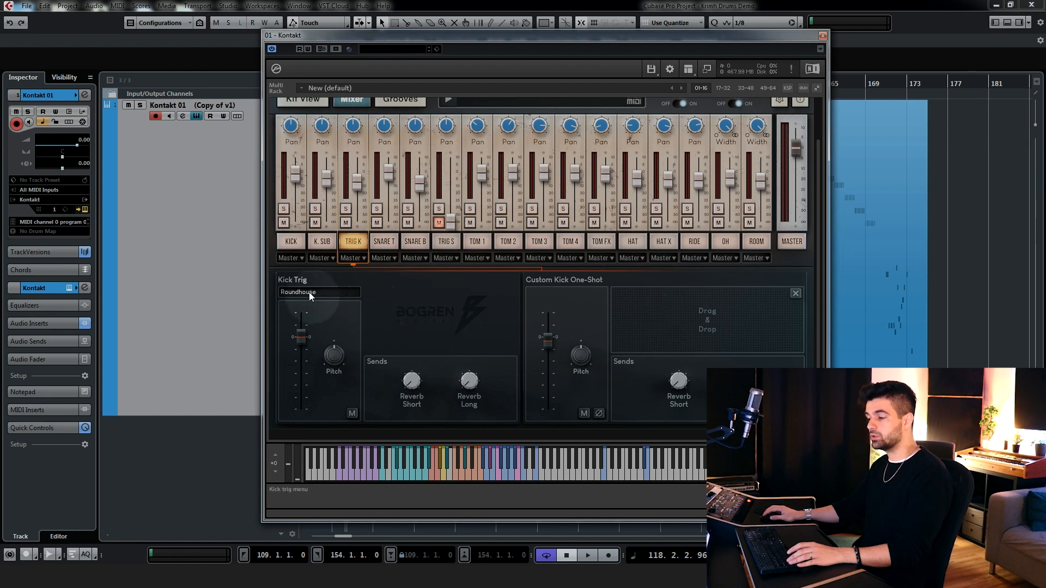
pyautogui.click(319, 292)
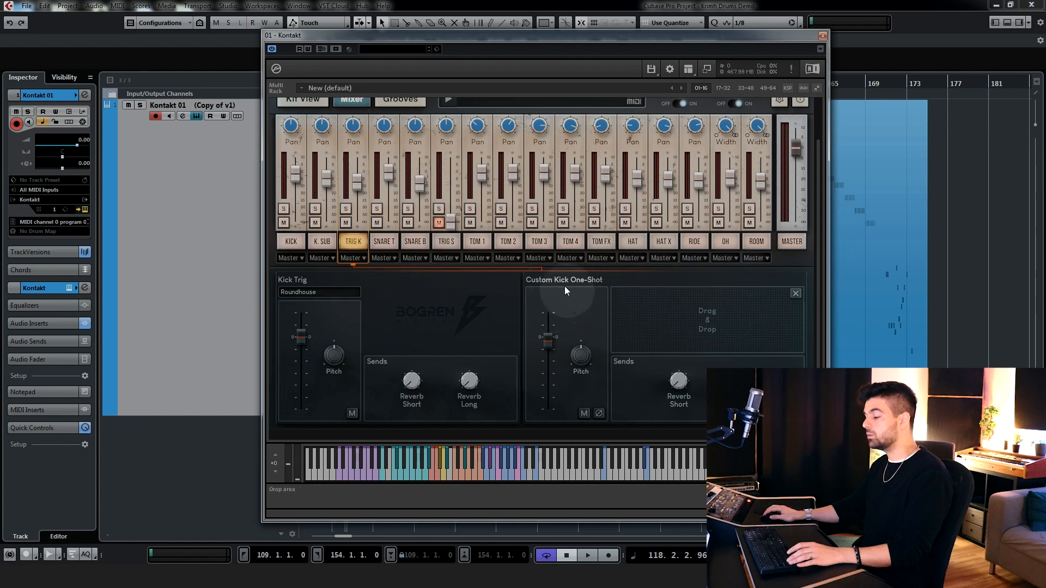
pyautogui.moveTo(896, 307)
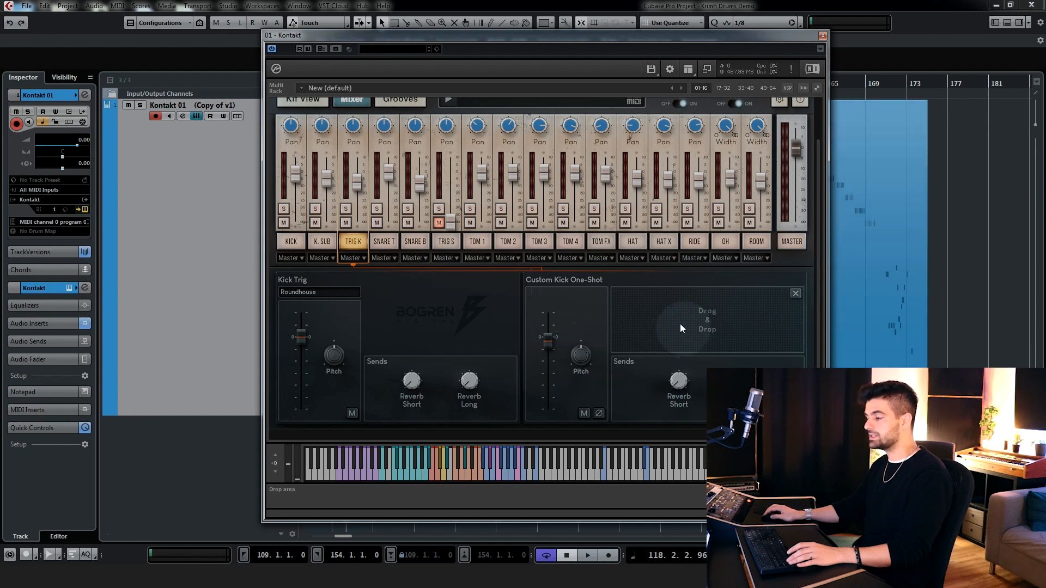
pyautogui.moveTo(560, 325)
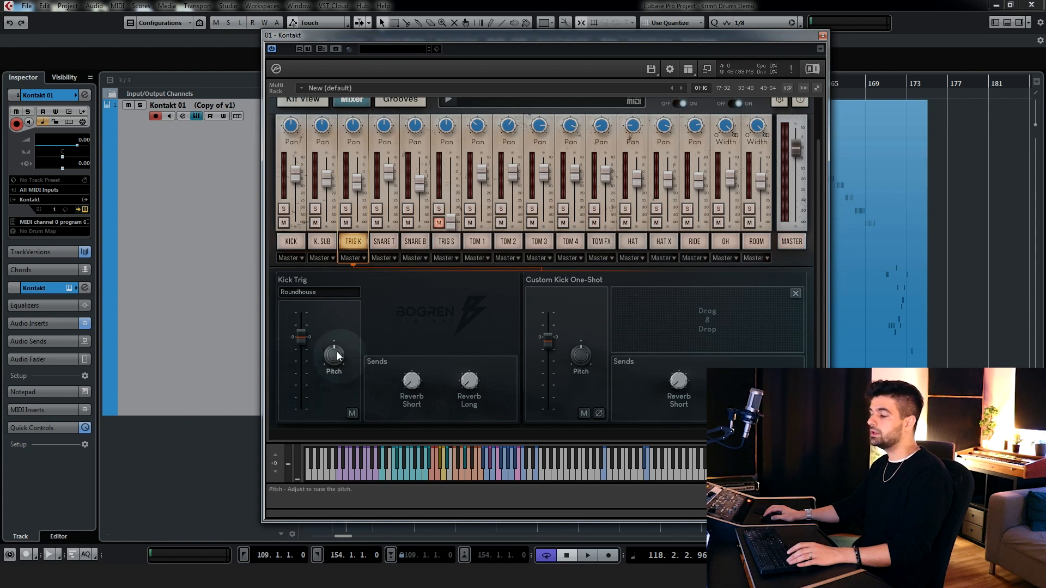
pyautogui.moveTo(410, 383)
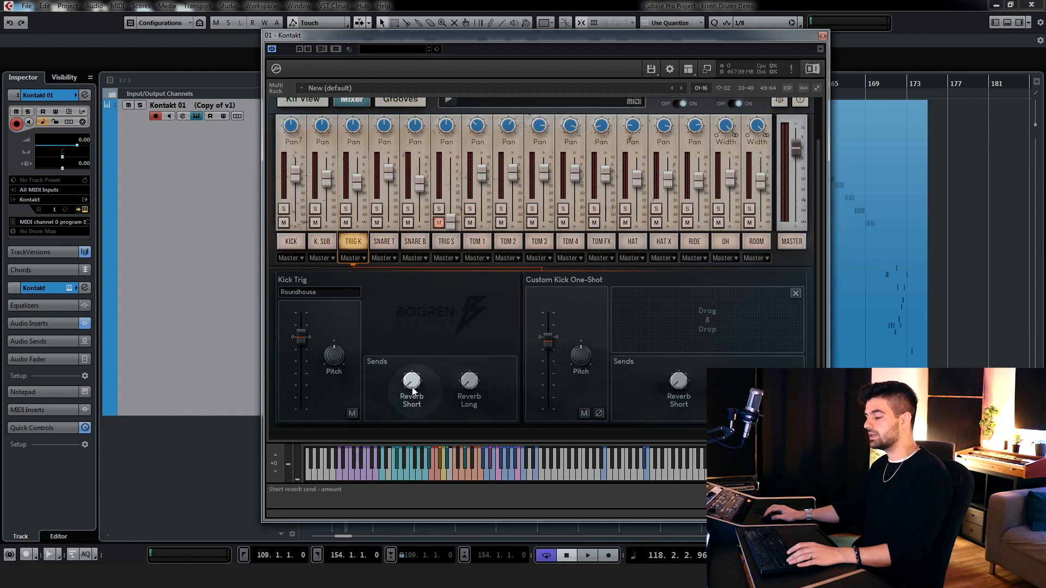
pyautogui.moveTo(494, 388)
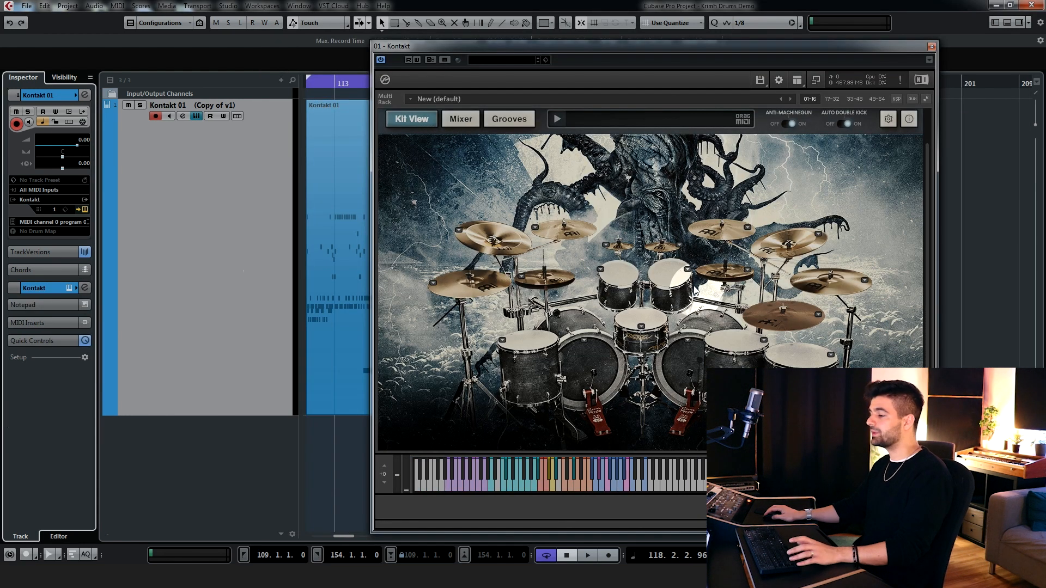
pyautogui.moveTo(694, 290)
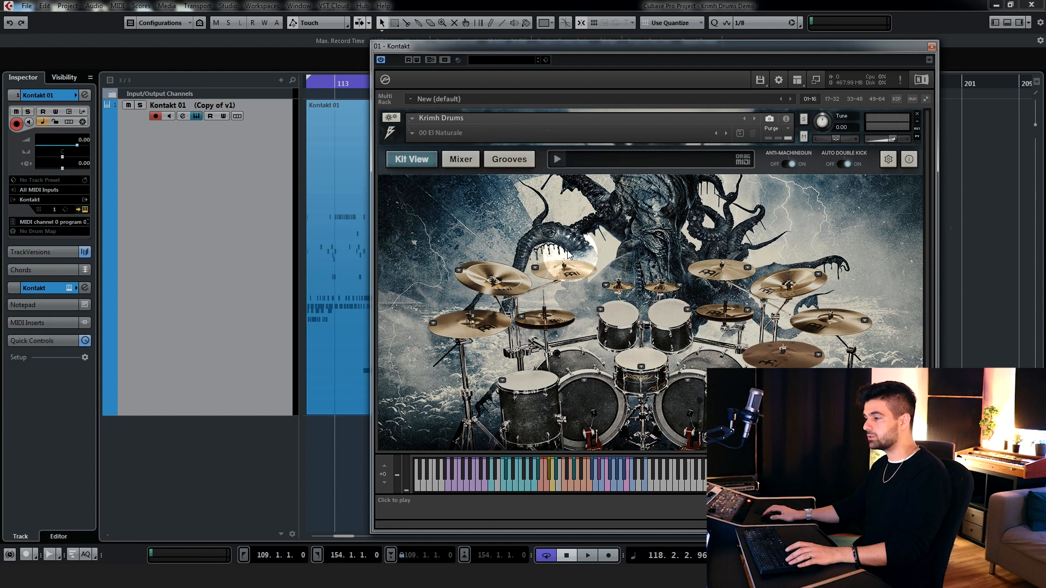
pyautogui.click(439, 132)
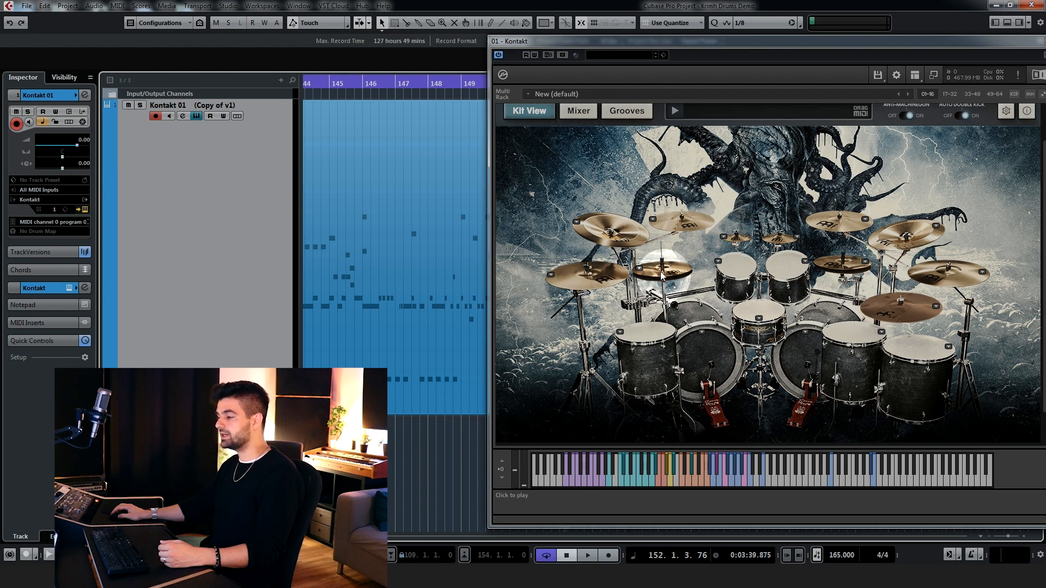
# Load the 01 Jens Partypants drum mix snapshot in place of 06 El Smacko Grande while the song plays.
pyautogui.click(657, 277)
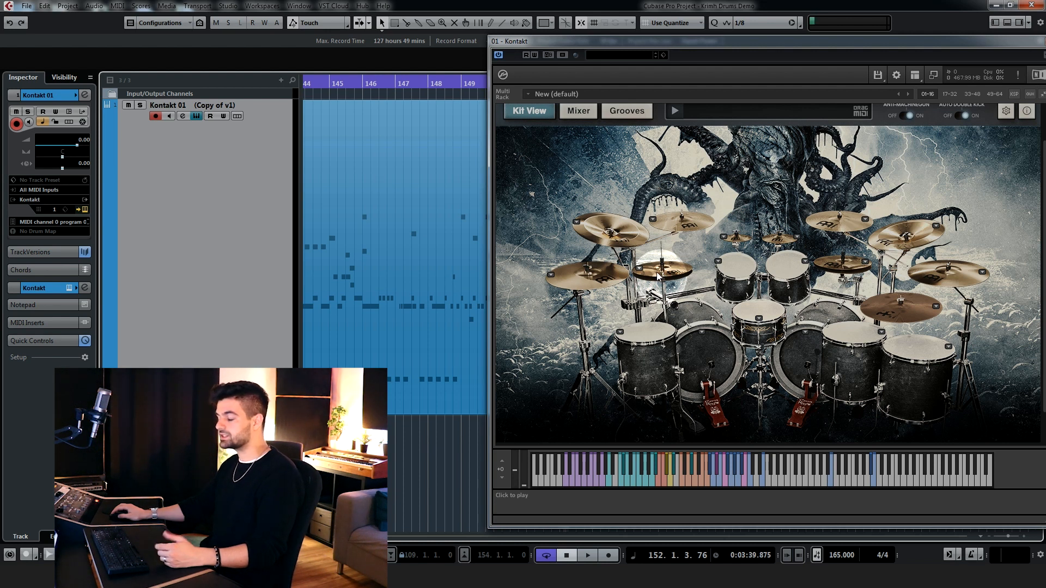
pyautogui.click(660, 277)
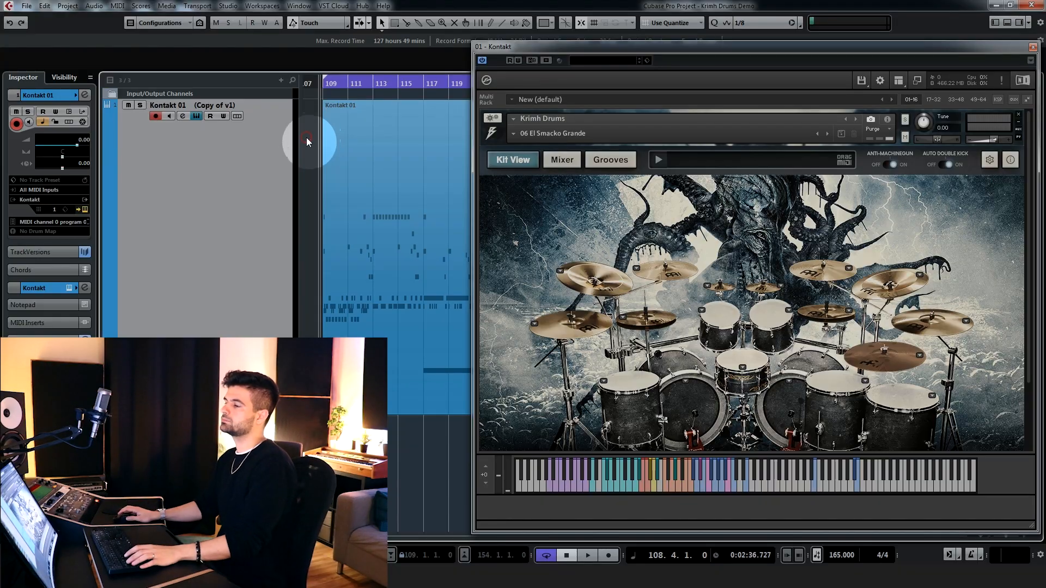
pyautogui.click(586, 555)
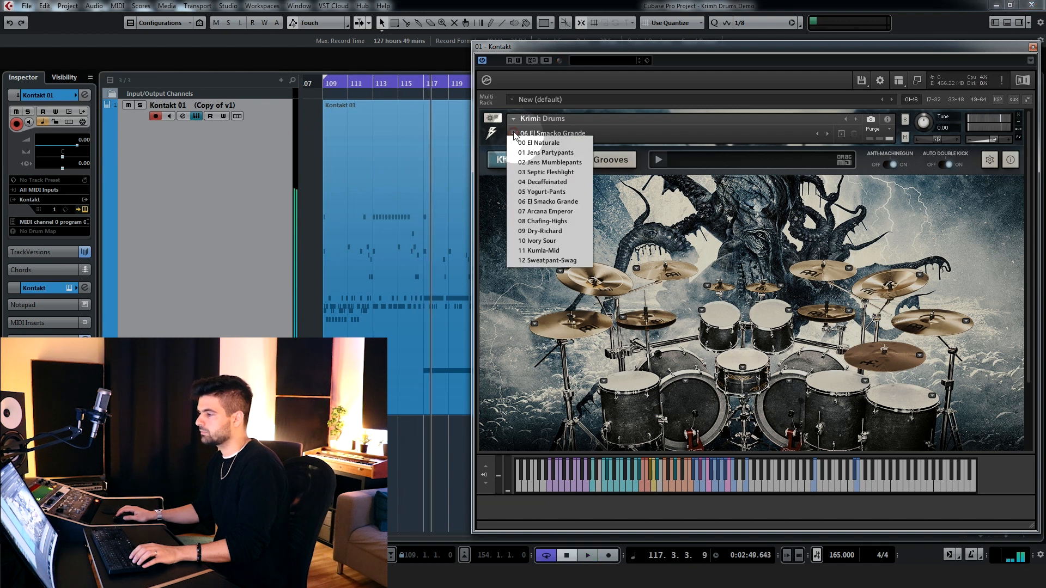
pyautogui.click(545, 153)
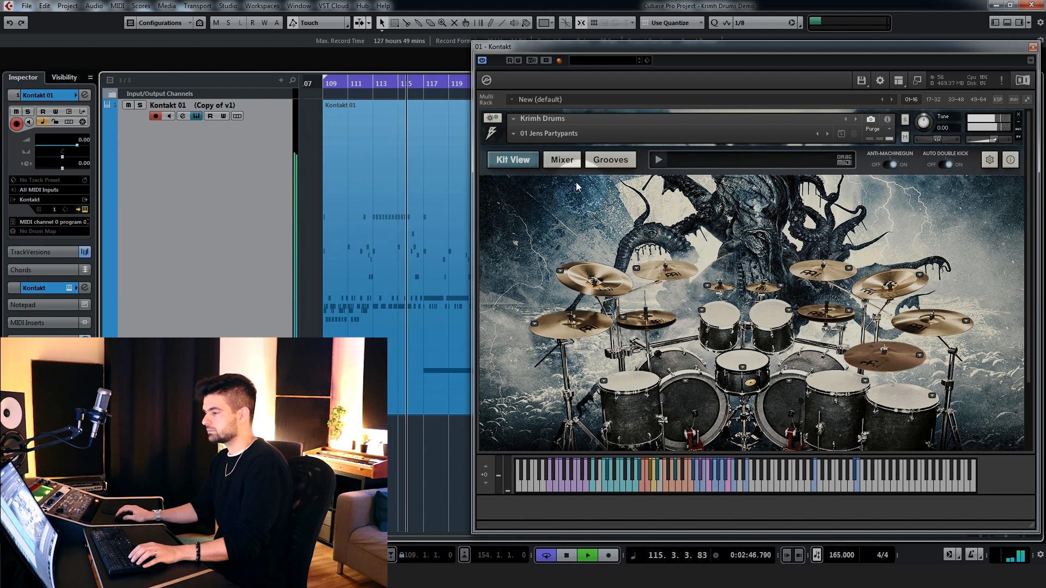
pyautogui.click(512, 159)
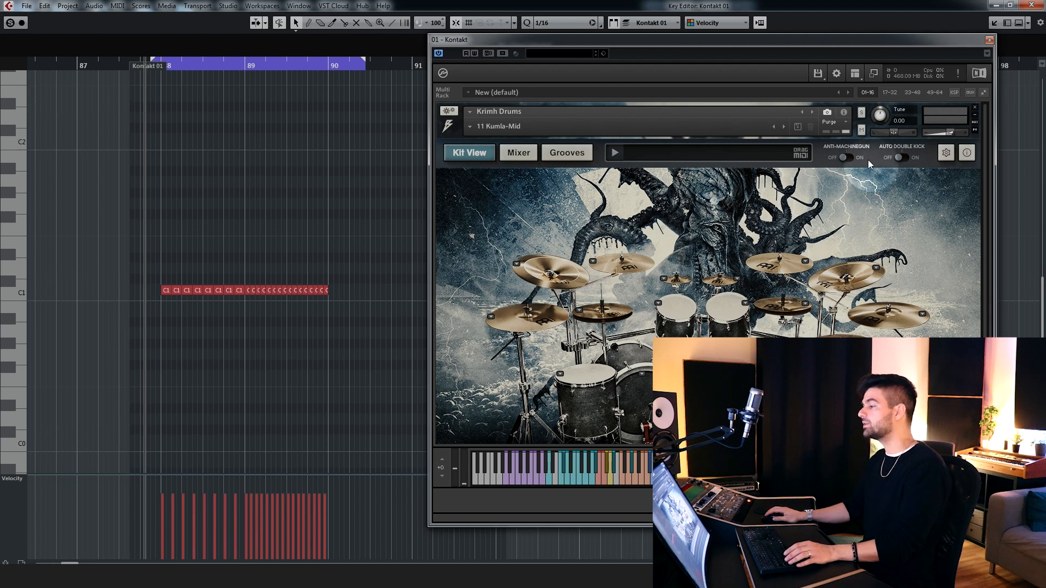
pyautogui.moveTo(864, 174)
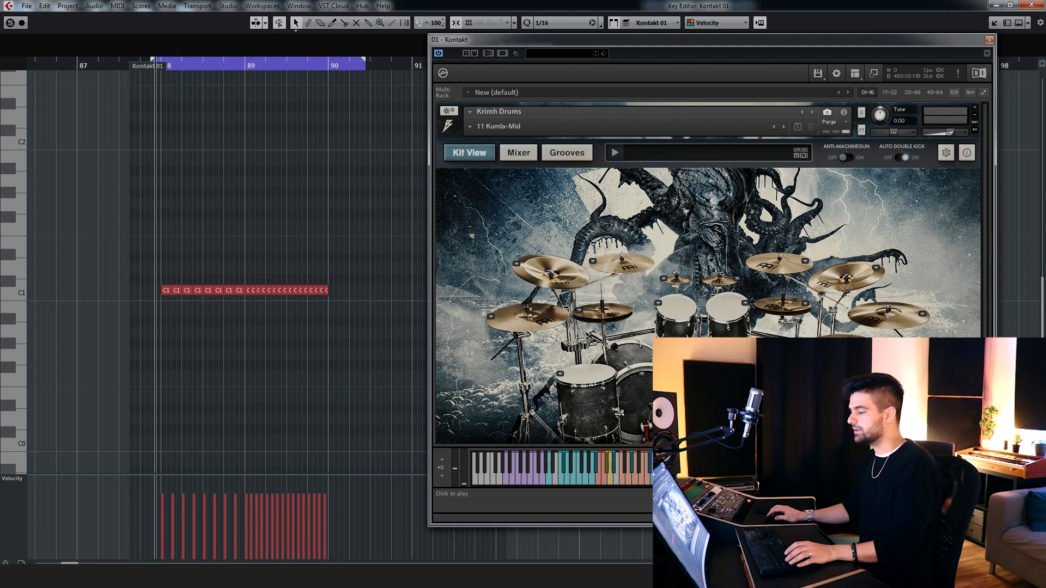
# Load the 00 El Naturale snapshot for the kick roll with rising velocities.
pyautogui.click(254, 295)
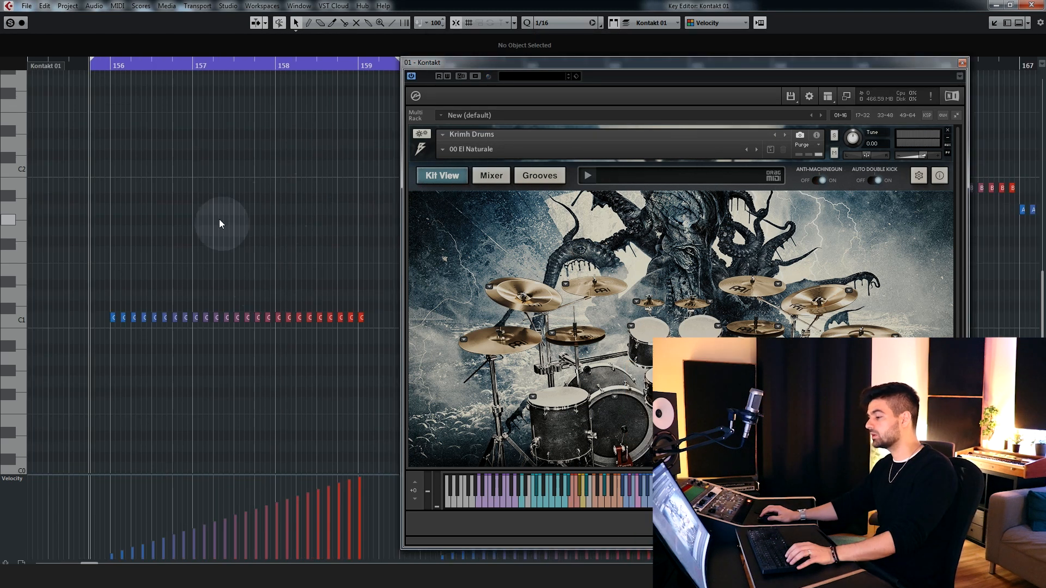
pyautogui.moveTo(120, 332)
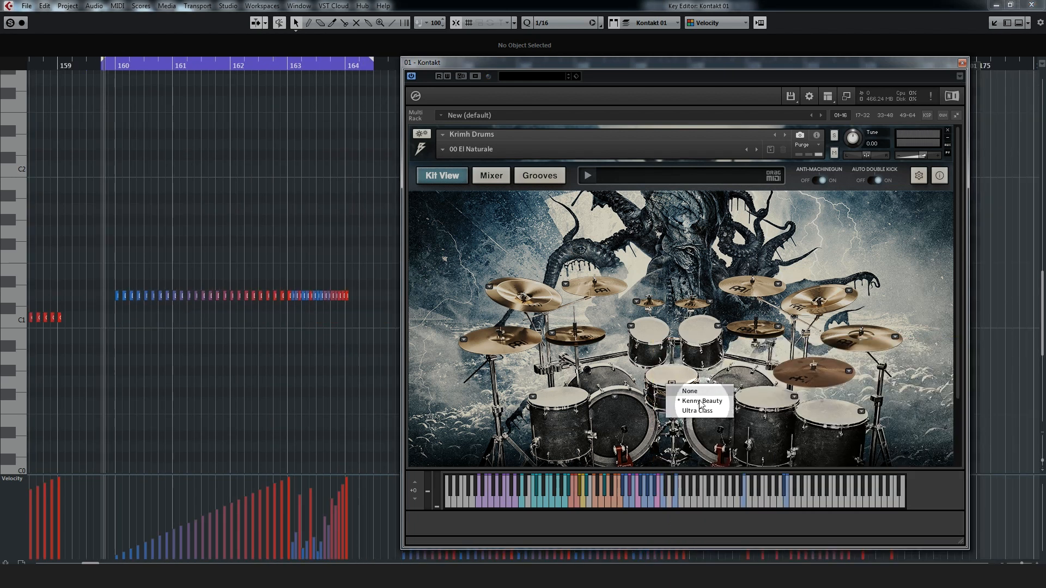
pyautogui.moveTo(334, 375)
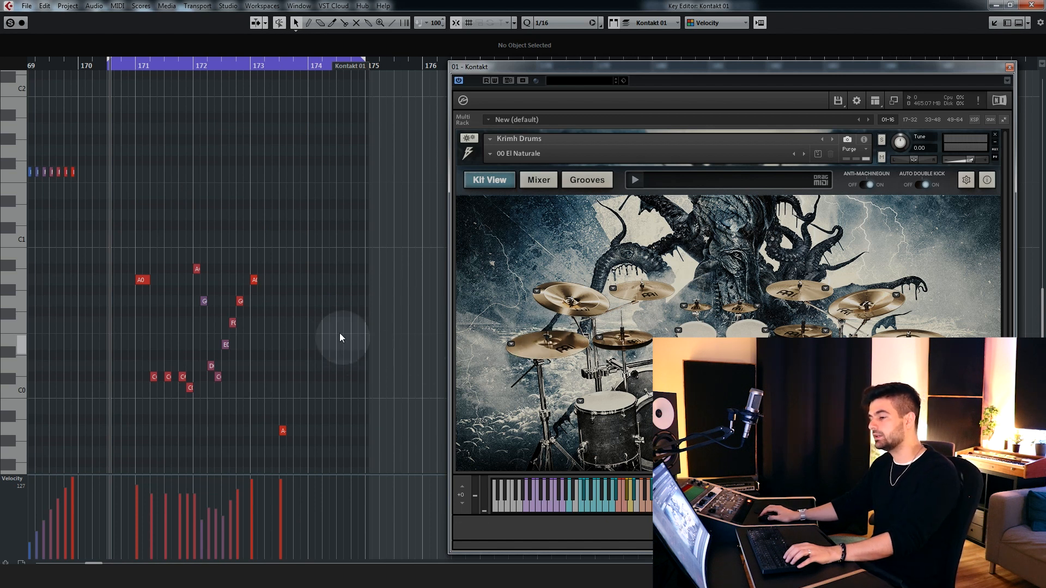
pyautogui.moveTo(304, 345)
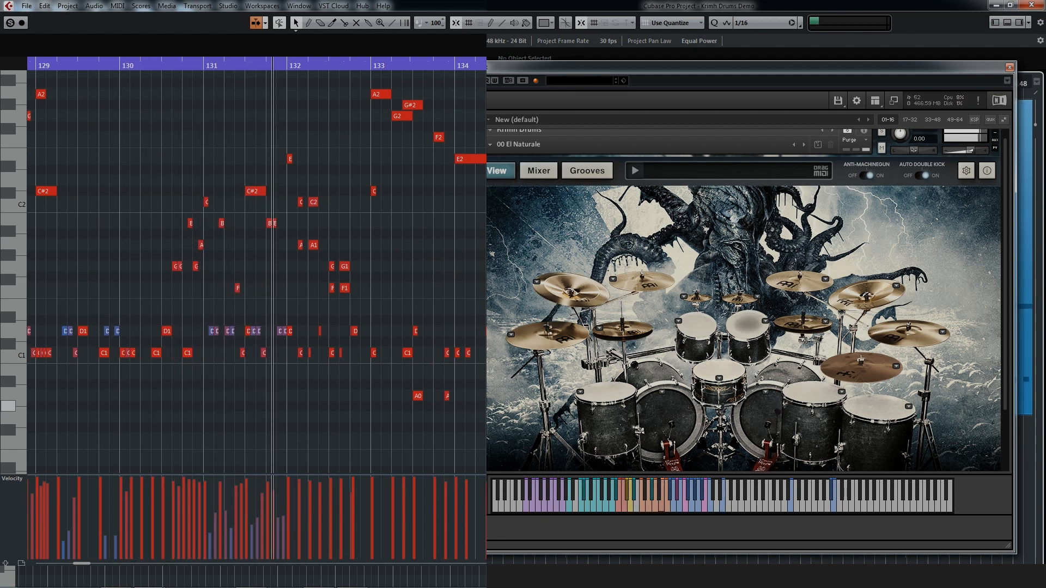
pyautogui.hscroll(3)
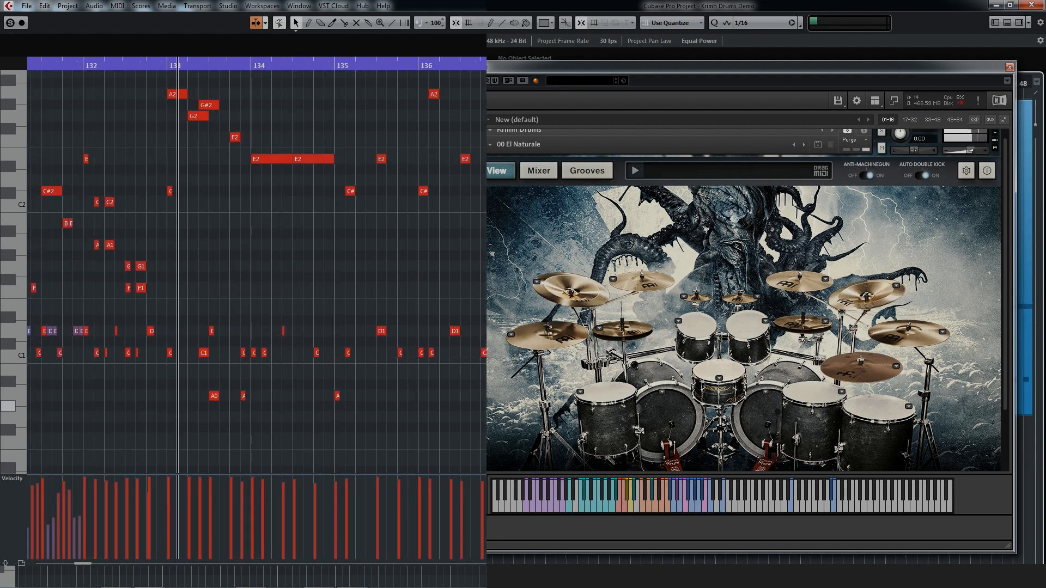